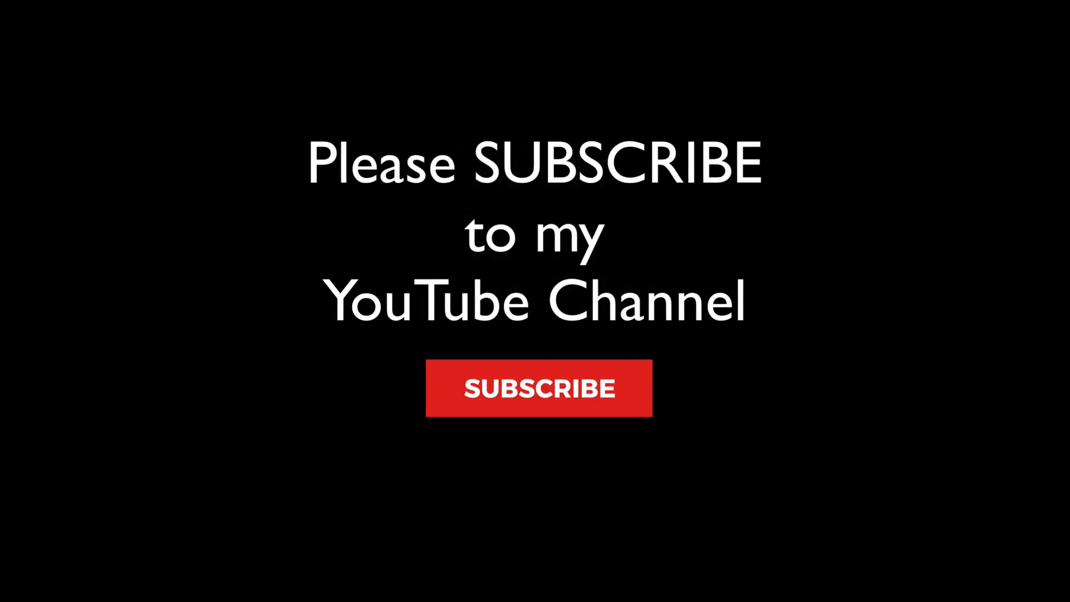
# Step: Select the sailboat photo _DSC0022.nef in the library
pyautogui.click(539, 388)
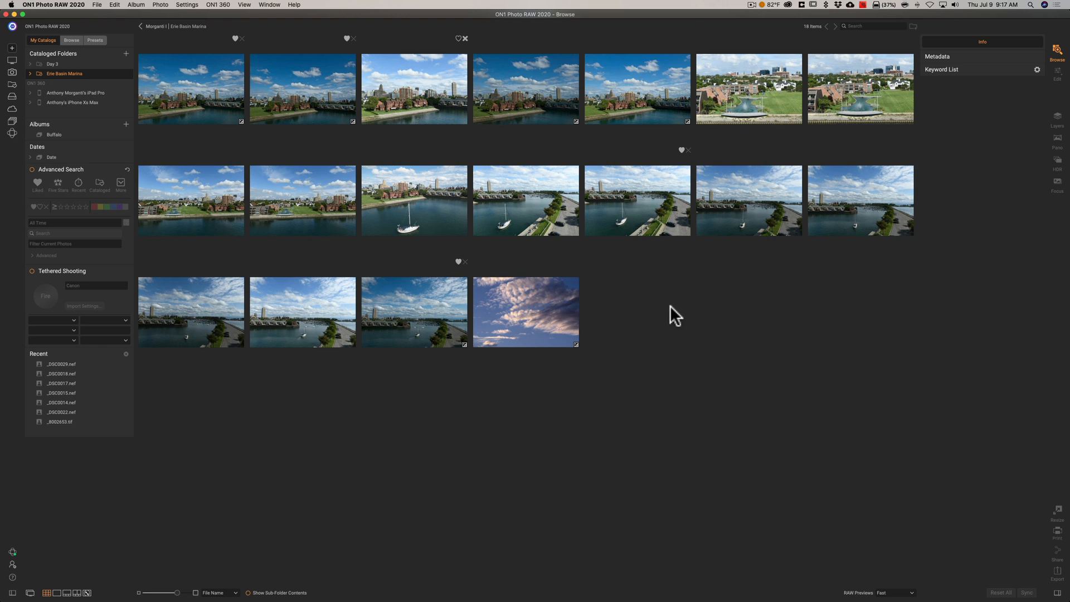
pyautogui.click(413, 200)
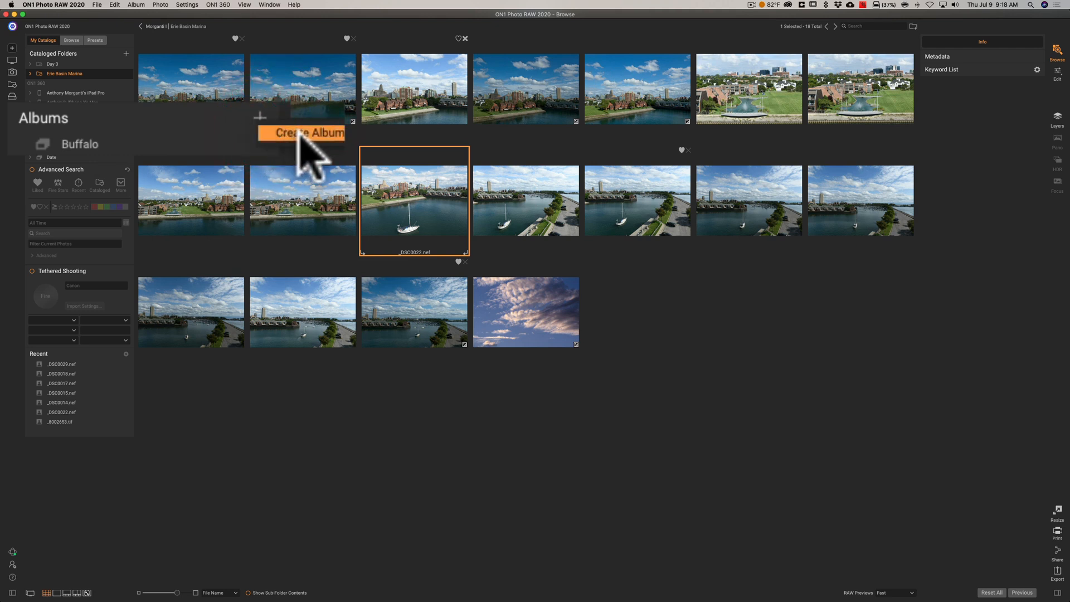
# Step: Name the new album 'My 360 Album' and publish editable previews to ON1 360
pyautogui.click(301, 133)
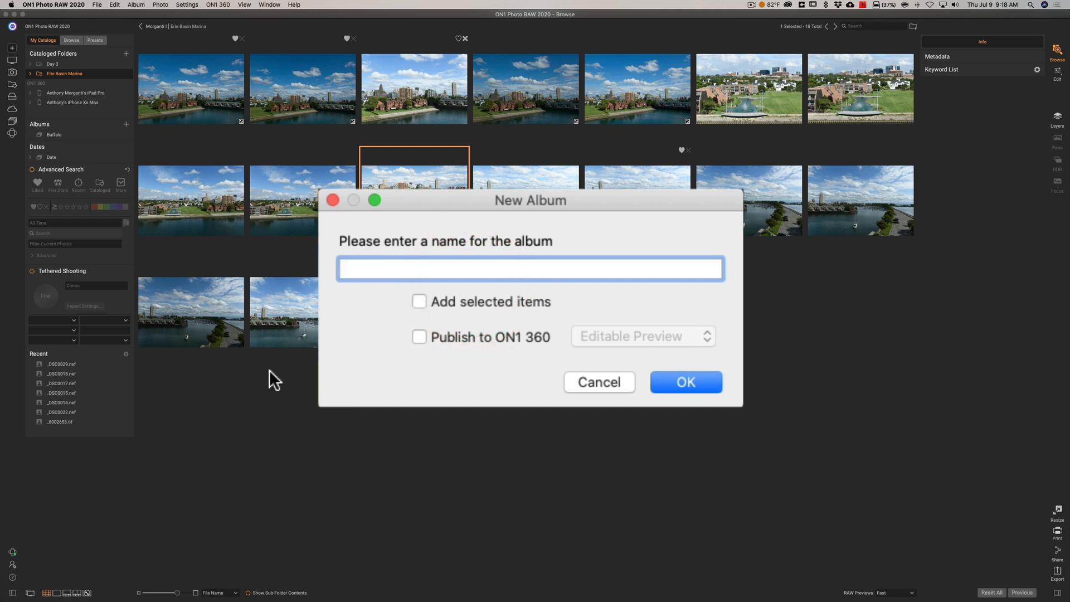
pyautogui.write('My 36')
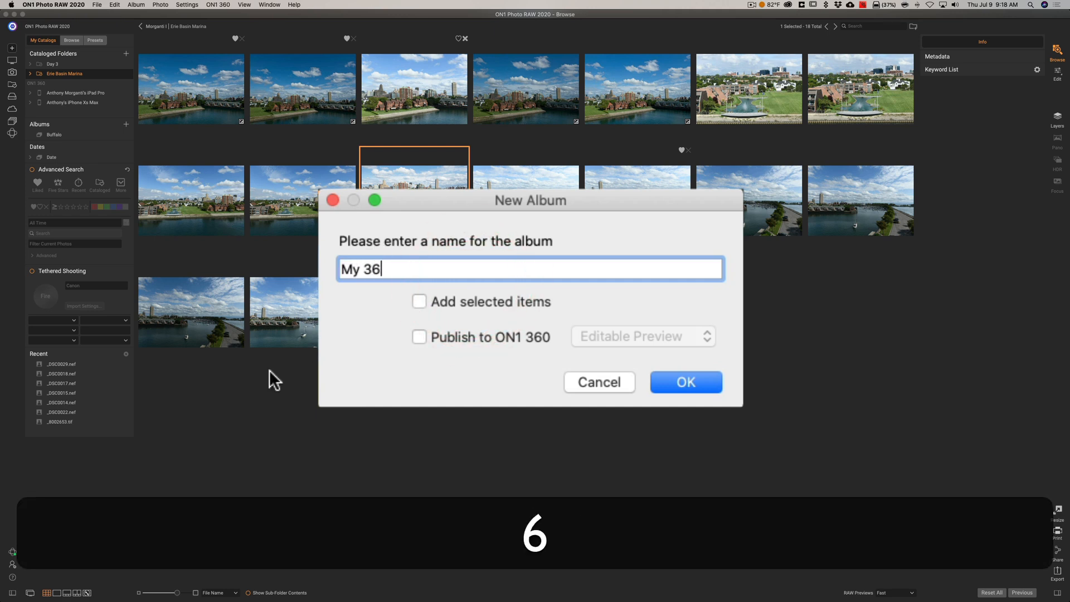
pyautogui.write('0 Alb')
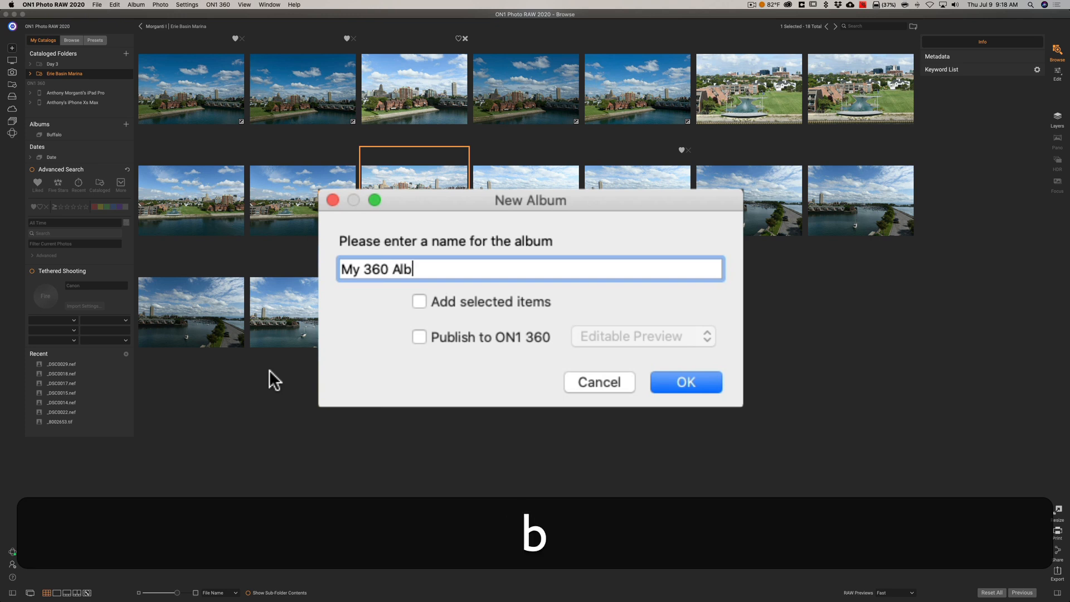
pyautogui.write('um')
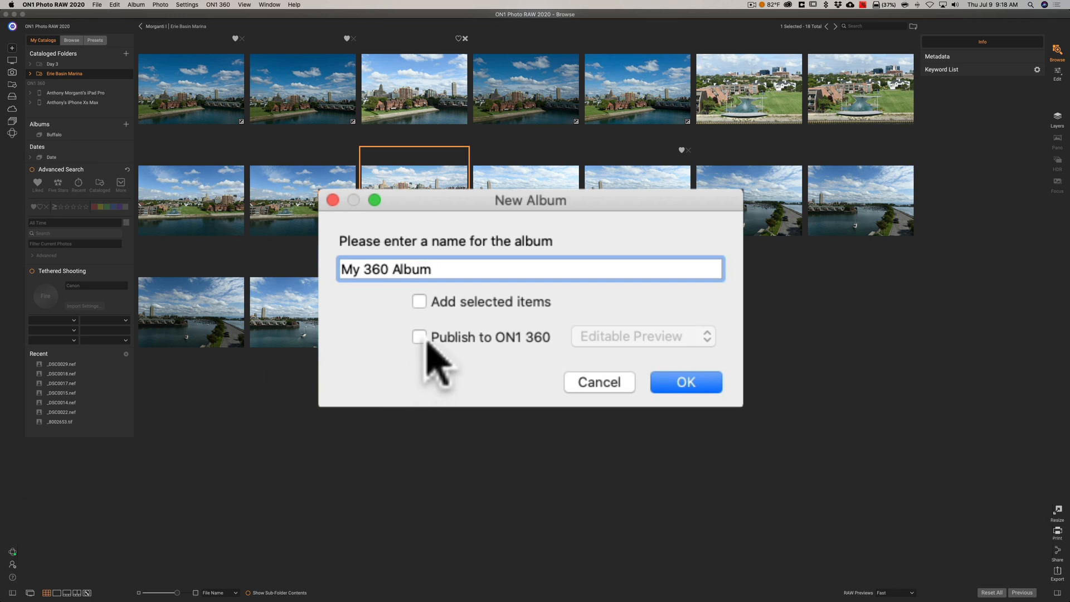
pyautogui.click(419, 301)
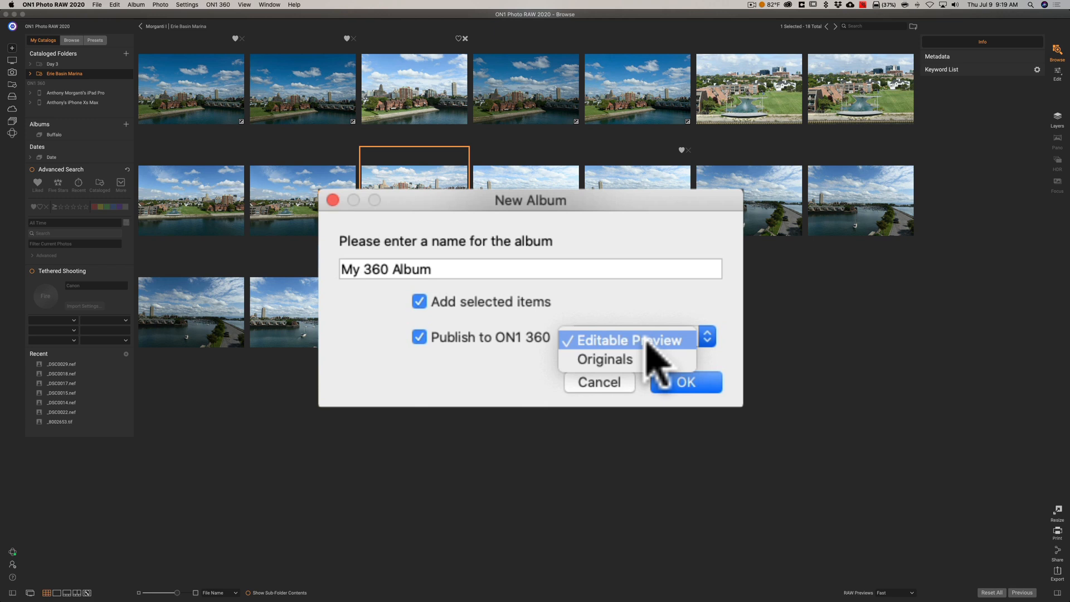
pyautogui.click(623, 340)
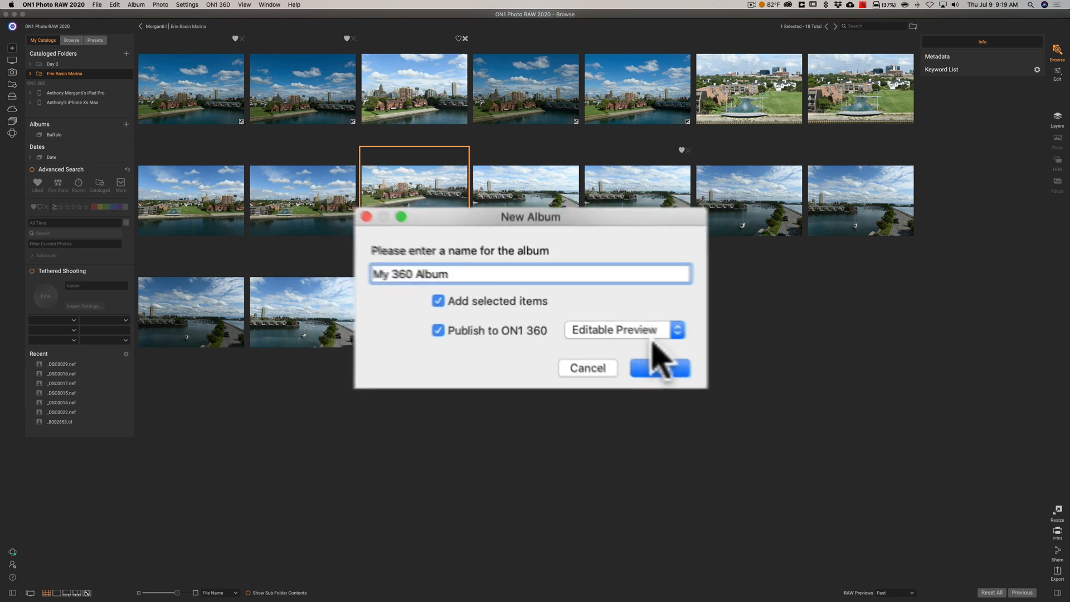
# Step: Confirm the New Album dialog to create My 360 Album
pyautogui.click(659, 368)
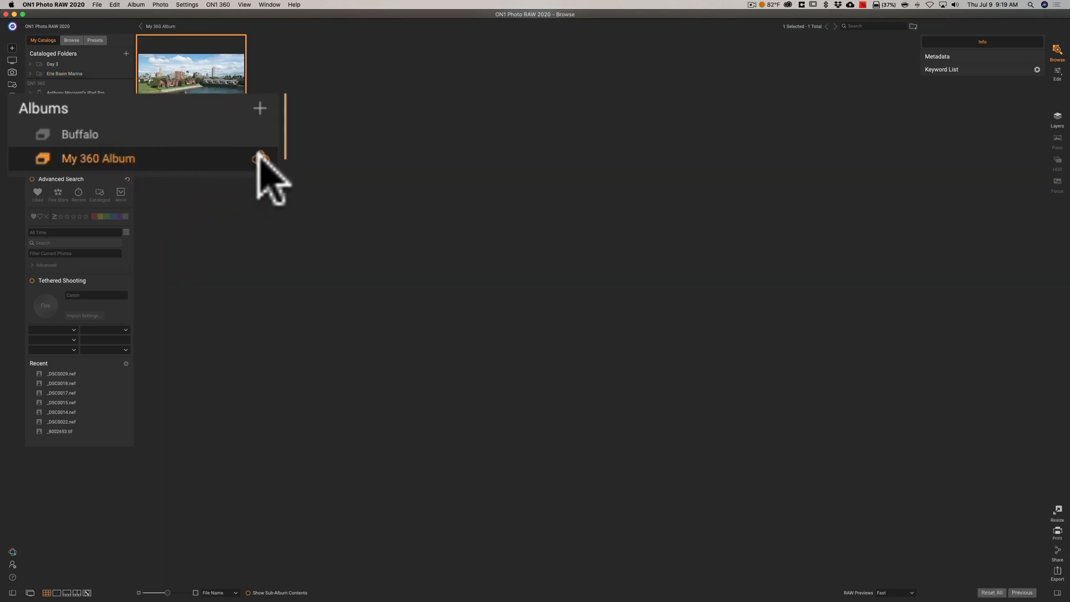
pyautogui.moveTo(266, 171)
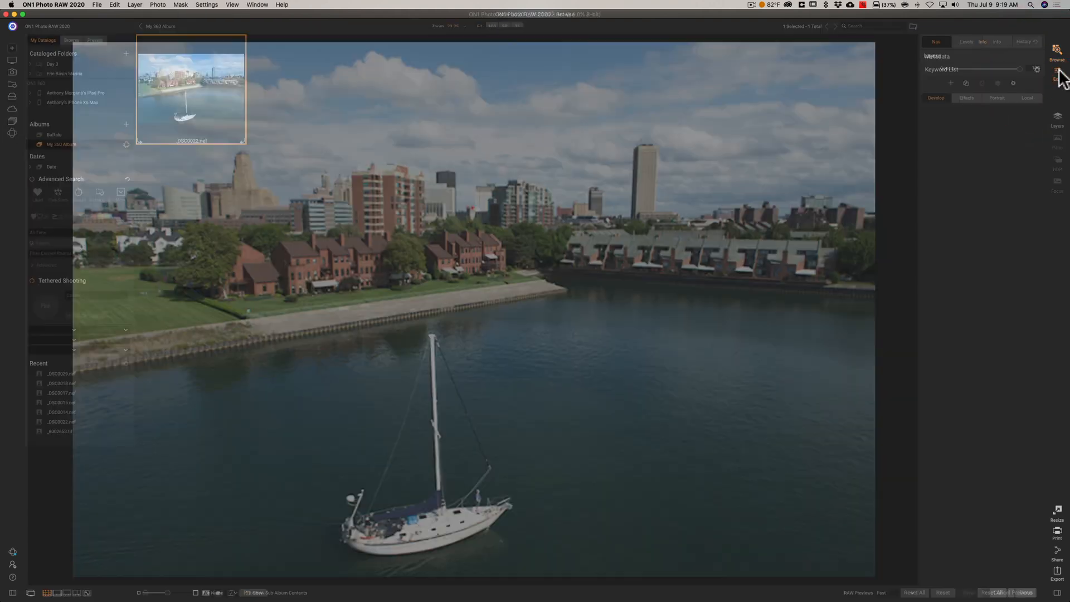
# Step: Set Exposure to -0.45, Highlights to -21 and Whites to 1
pyautogui.click(1056, 77)
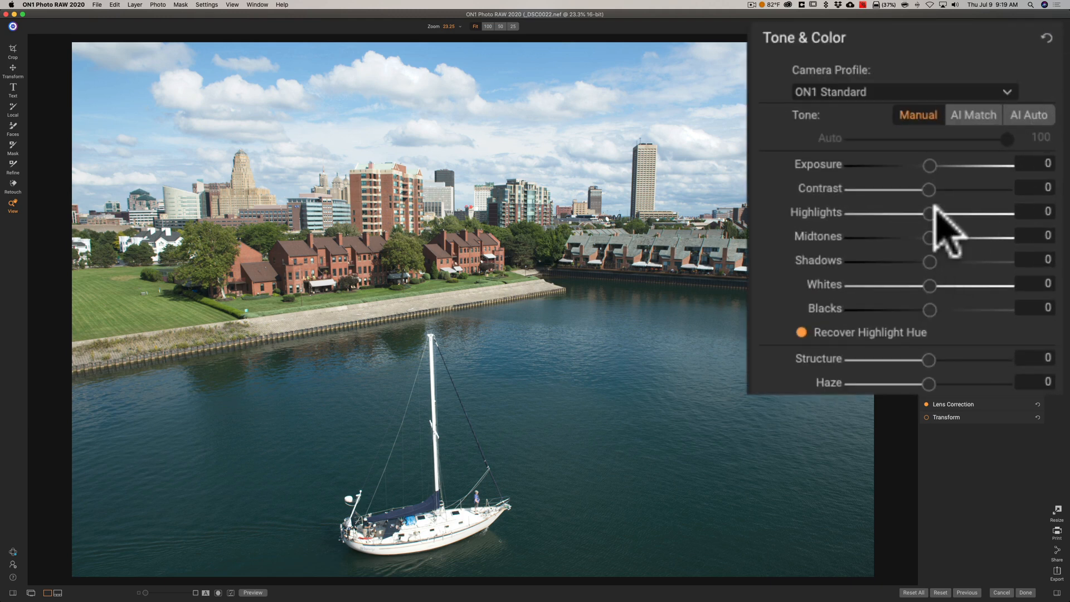
pyautogui.moveTo(931, 232)
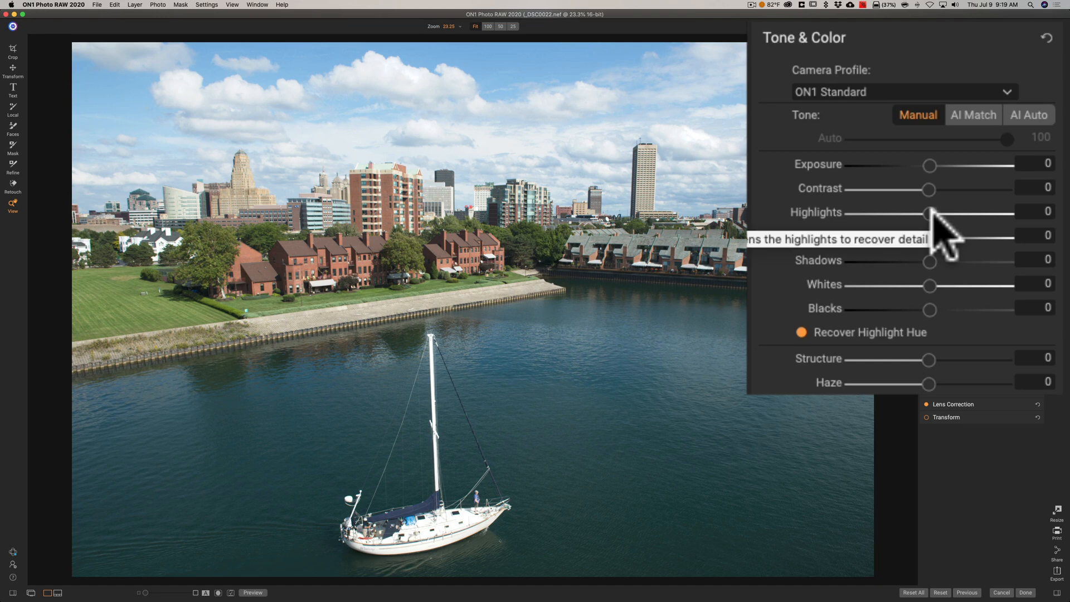
pyautogui.moveTo(930, 166)
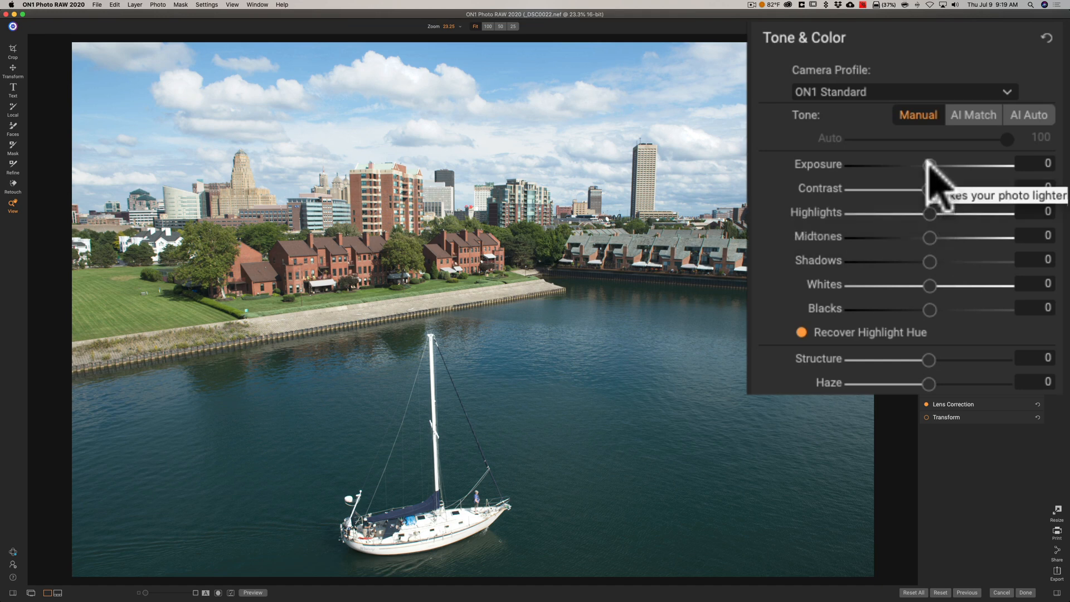
pyautogui.moveTo(928, 164); pyautogui.dragTo(924, 164)
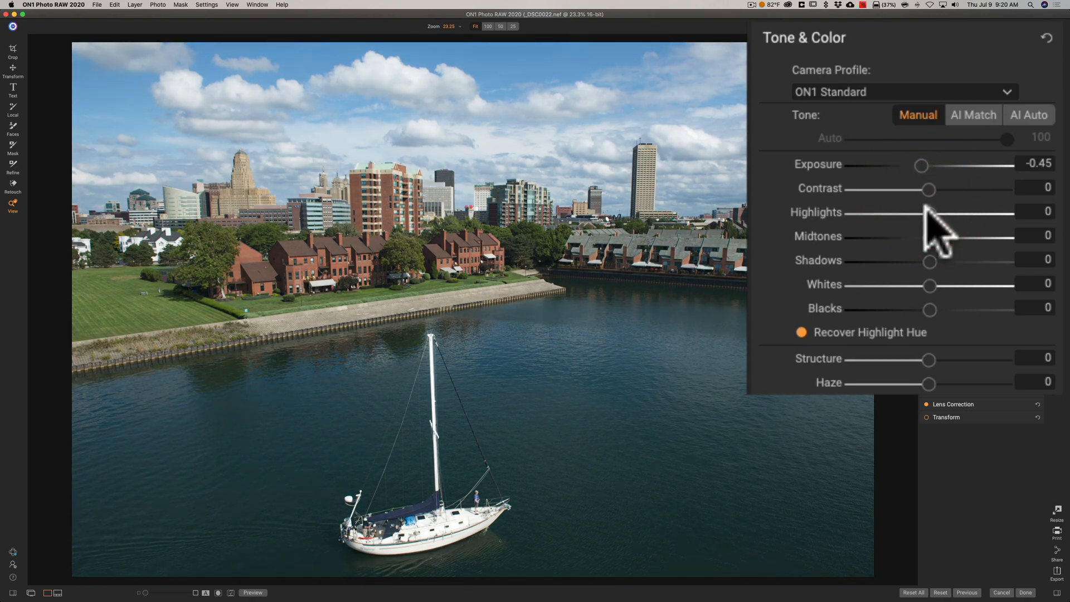
pyautogui.moveTo(927, 212); pyautogui.dragTo(915, 212)
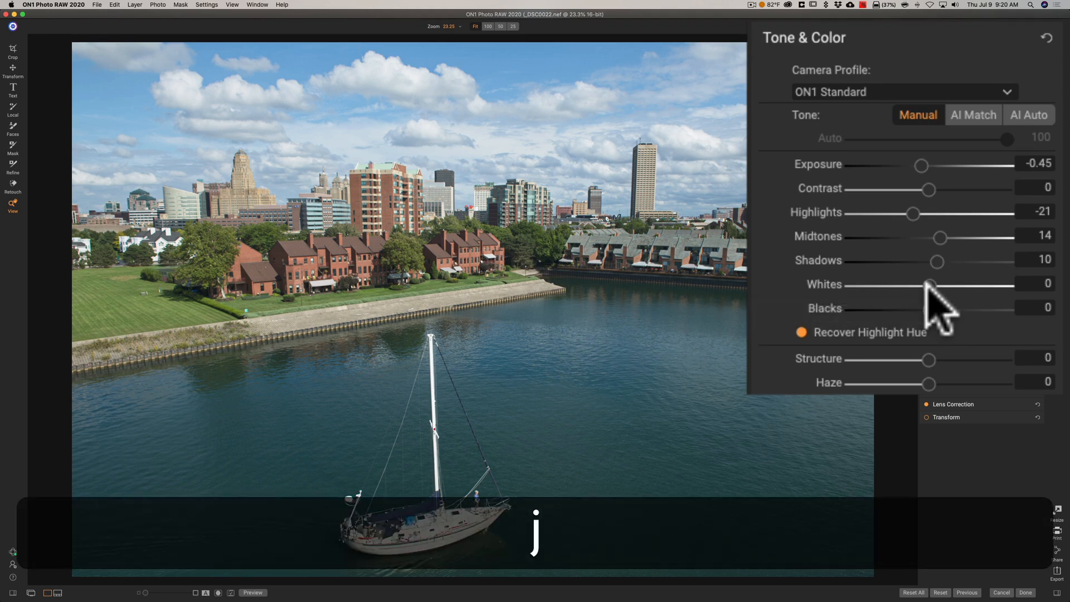
pyautogui.moveTo(928, 285); pyautogui.dragTo(938, 285)
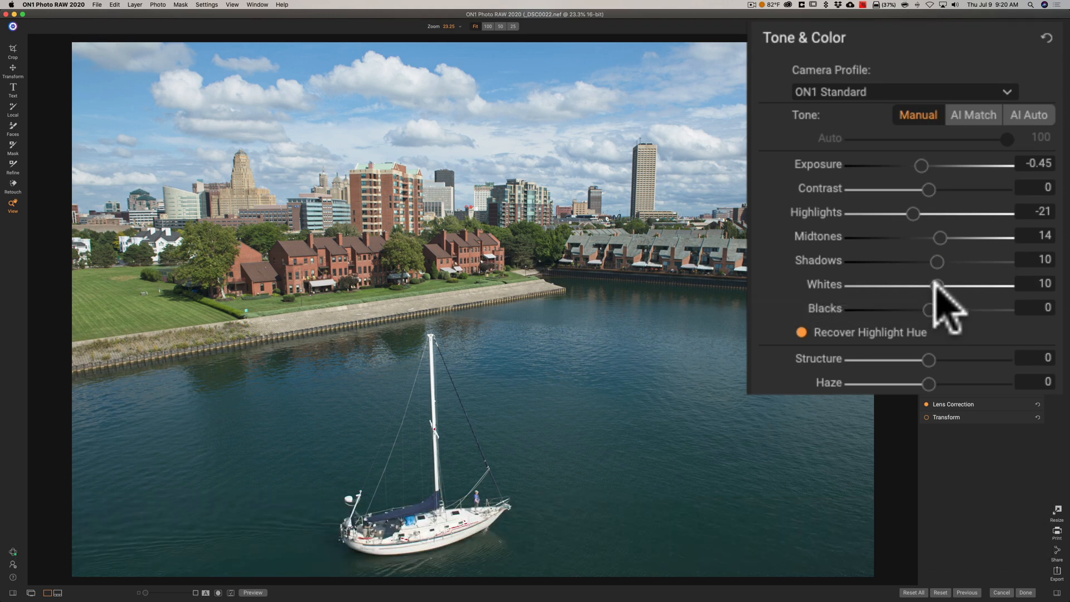
pyautogui.moveTo(936, 284); pyautogui.dragTo(945, 284)
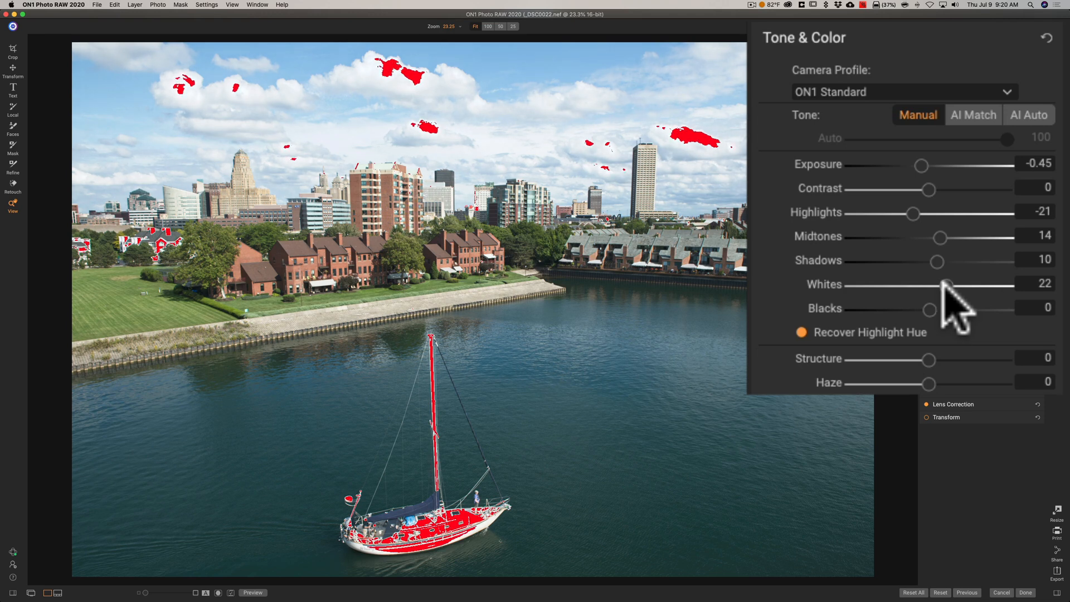
pyautogui.moveTo(952, 285); pyautogui.dragTo(940, 286)
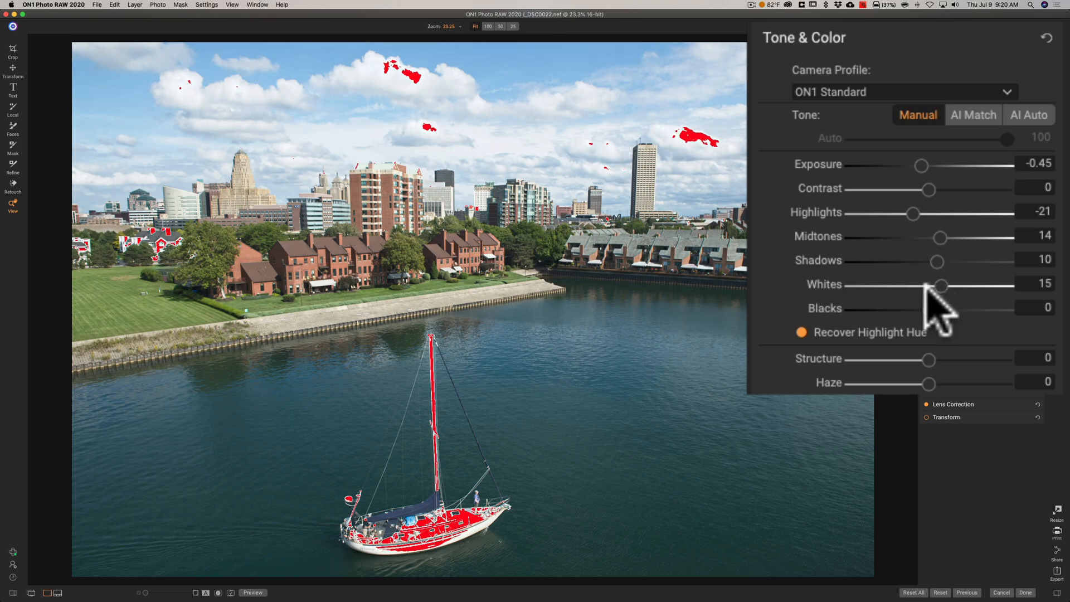
pyautogui.moveTo(942, 285); pyautogui.dragTo(928, 285)
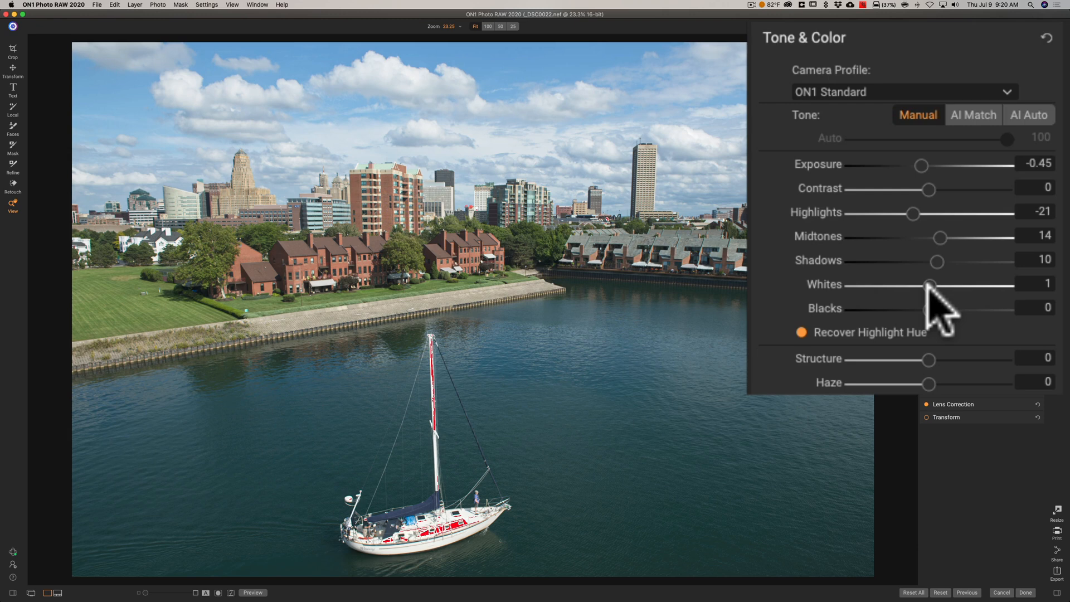
pyautogui.moveTo(935, 321)
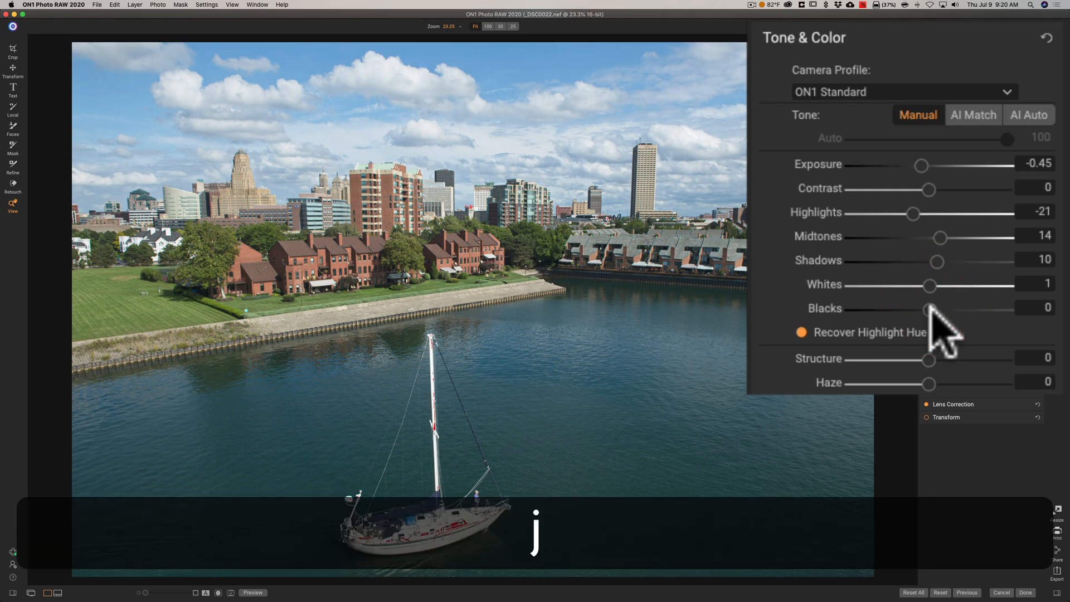
# Step: Deepen Blacks to -25 and add Contrast of 5
pyautogui.moveTo(929, 308); pyautogui.dragTo(921, 308)
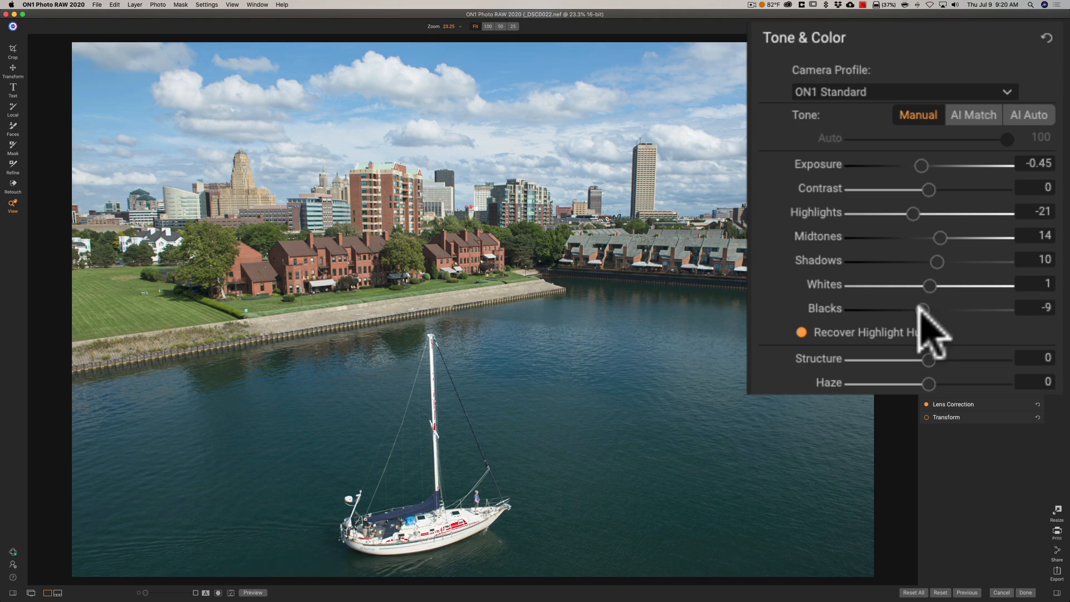
pyautogui.moveTo(923, 308); pyautogui.dragTo(912, 308)
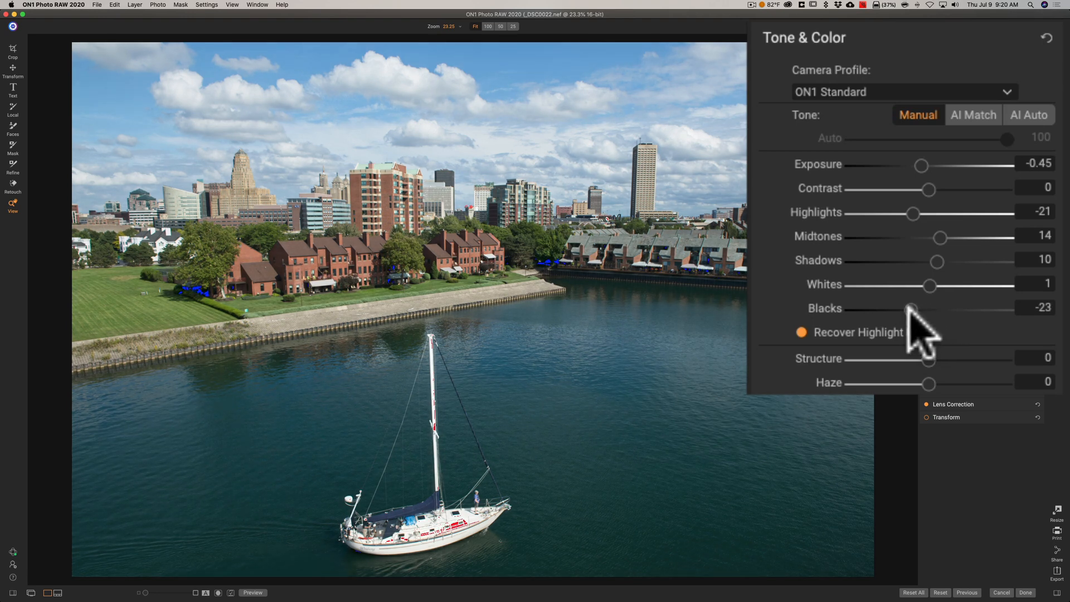
pyautogui.moveTo(912, 309); pyautogui.dragTo(907, 309)
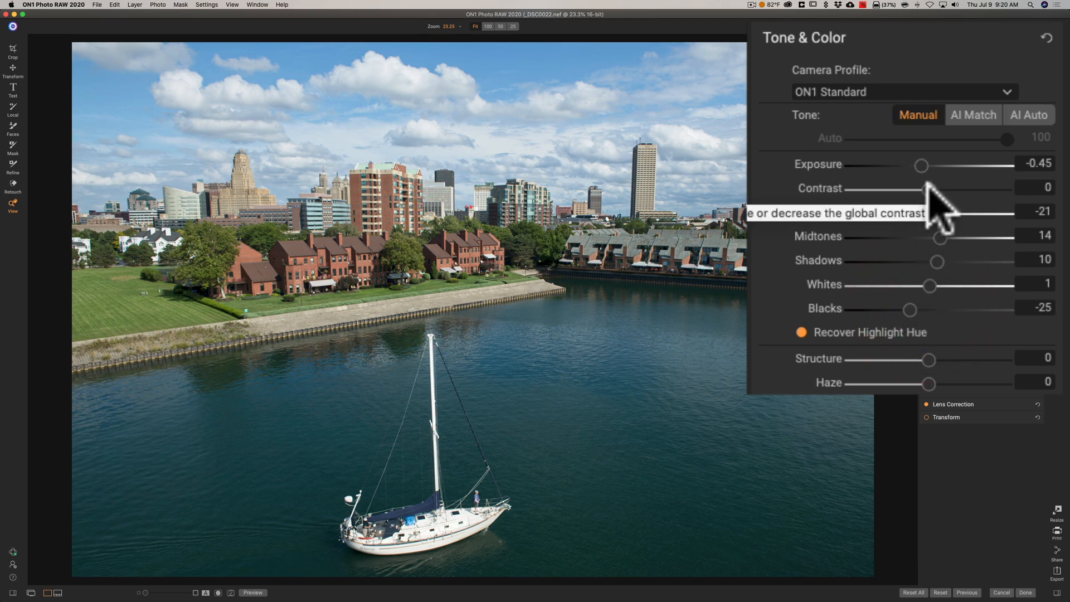
pyautogui.moveTo(925, 189); pyautogui.dragTo(935, 189)
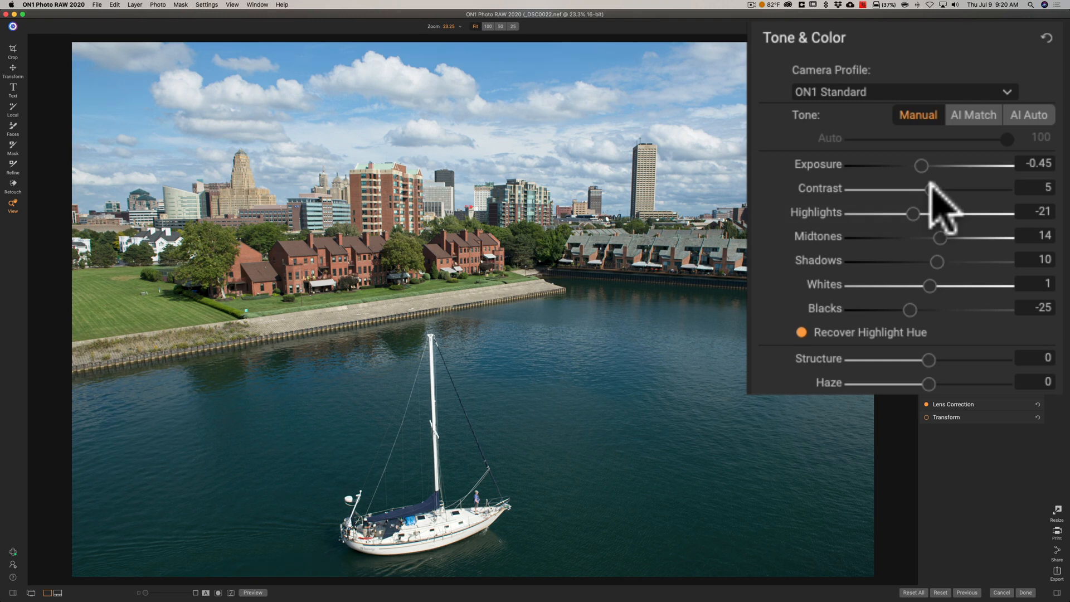
pyautogui.moveTo(930, 188); pyautogui.dragTo(935, 188)
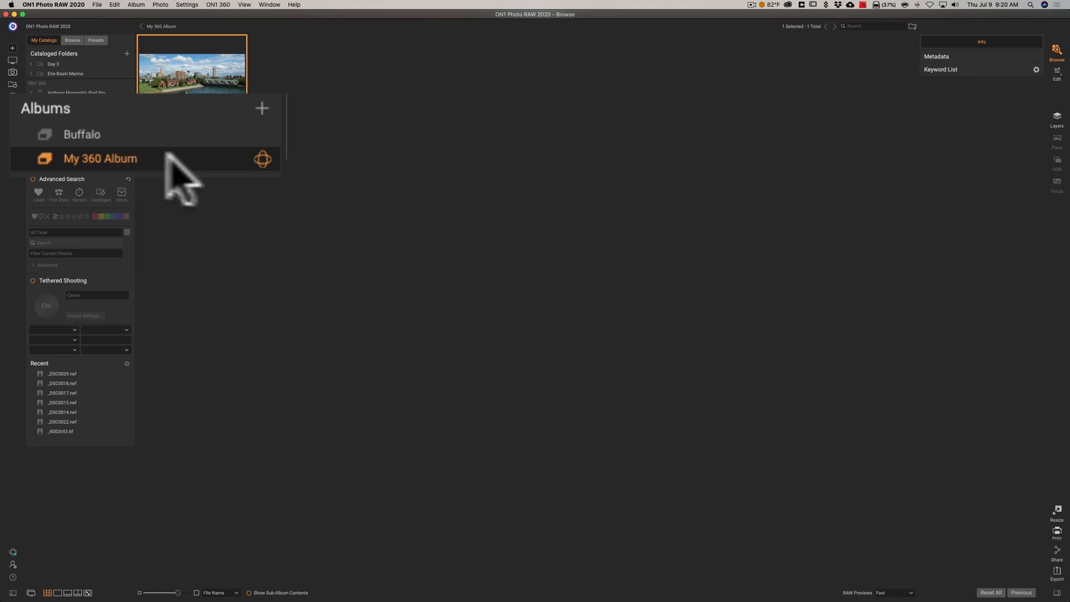
pyautogui.moveTo(177, 119)
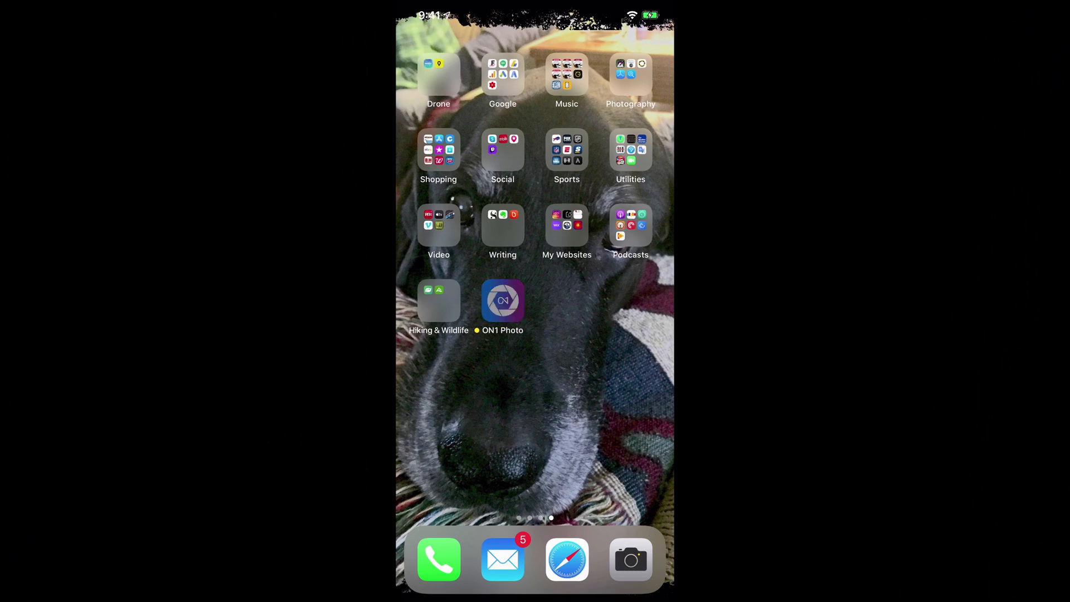
# Step: Launch ON1 Photo on the iPhone and open My 360 Album
pyautogui.click(502, 301)
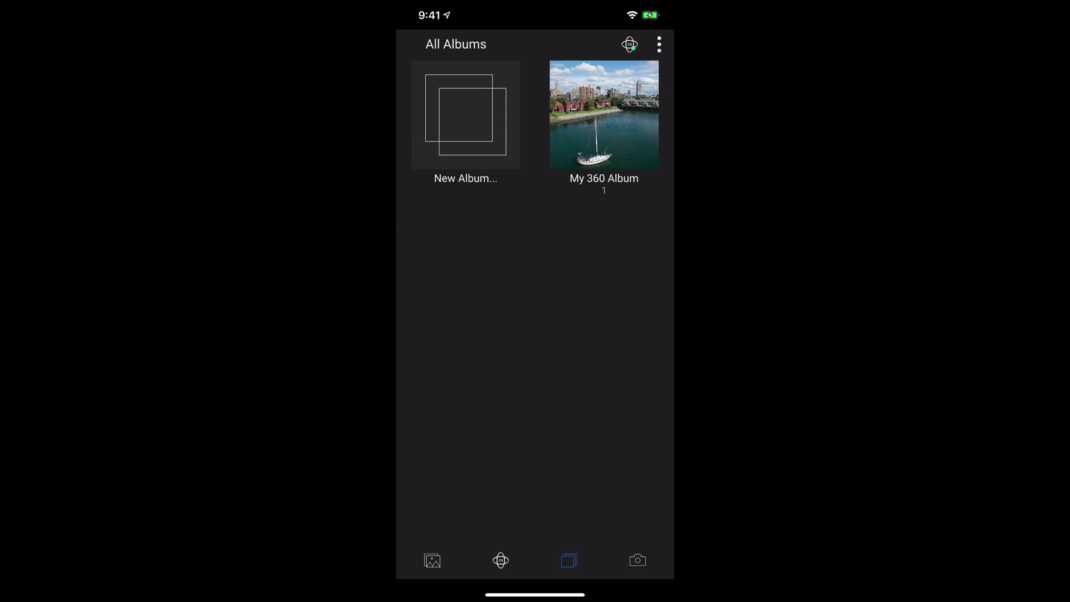
pyautogui.click(603, 115)
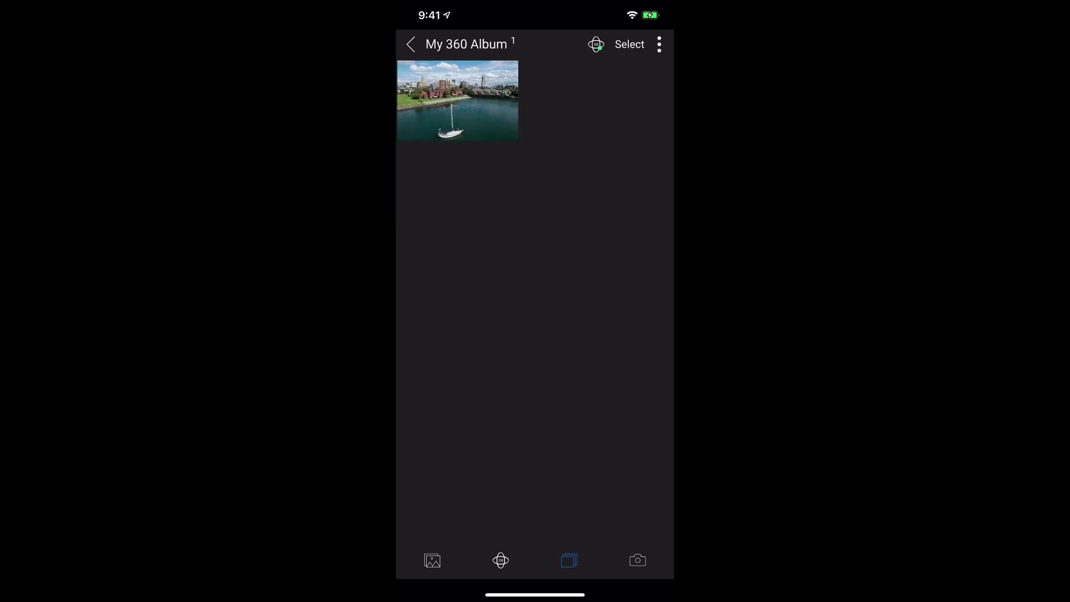
# Step: Open the sailboat photo in the phone editor and show its Tone settings
pyautogui.click(457, 101)
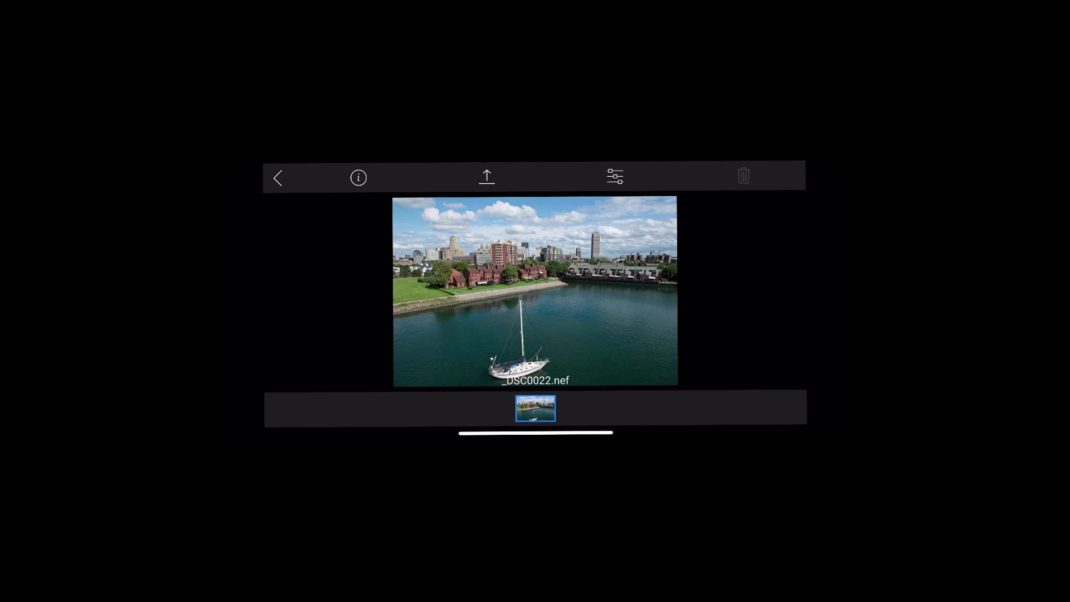
pyautogui.click(614, 177)
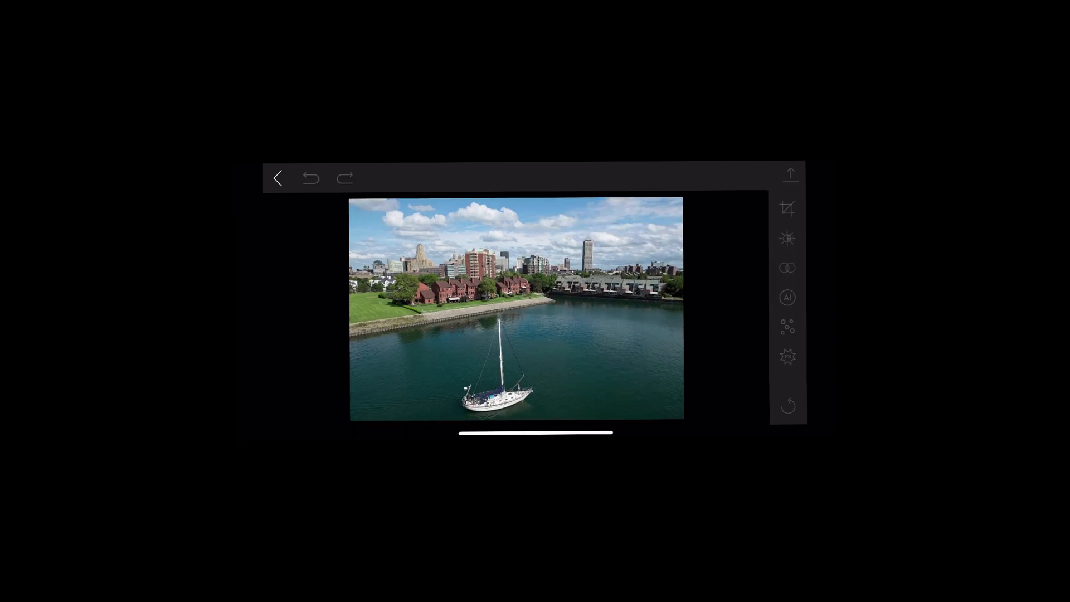
pyautogui.click(787, 237)
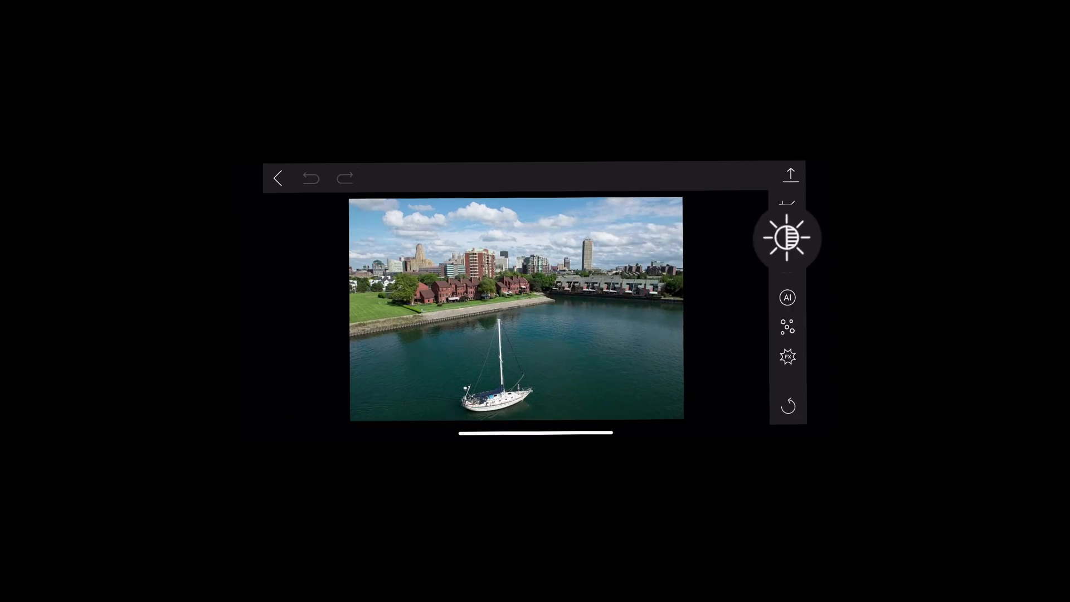
pyautogui.click(787, 238)
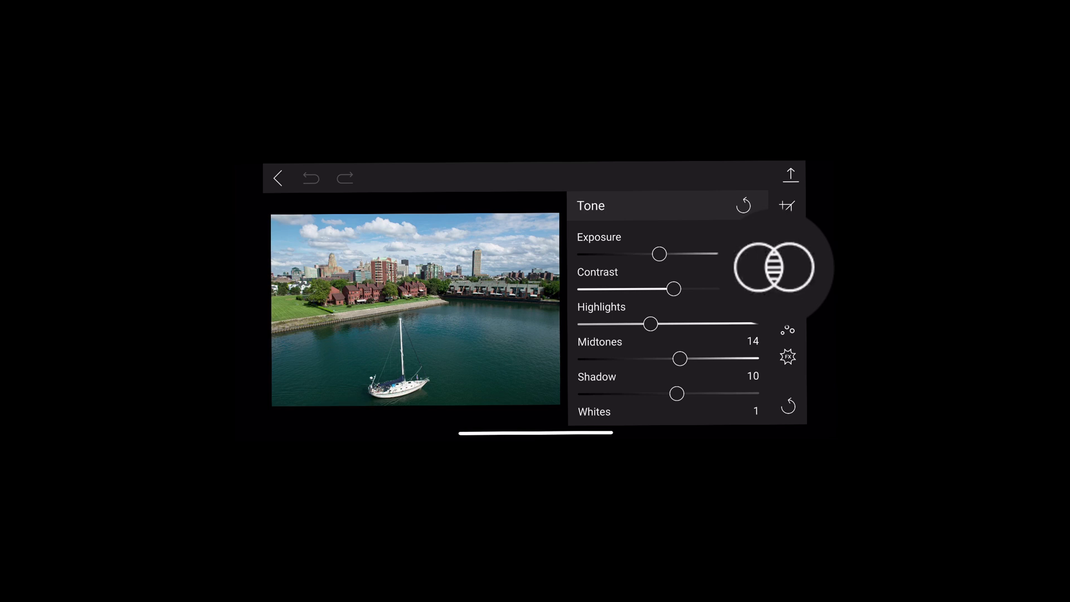
# Step: Warm the color temperature to 22 in the Color panel
pyautogui.click(787, 267)
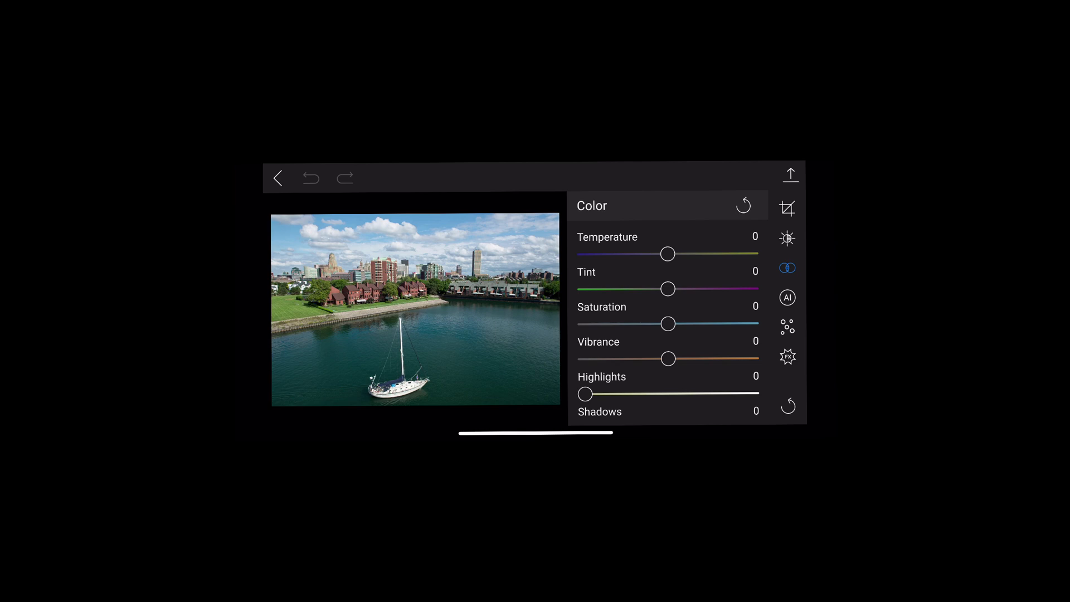
pyautogui.moveTo(666, 253); pyautogui.dragTo(678, 253)
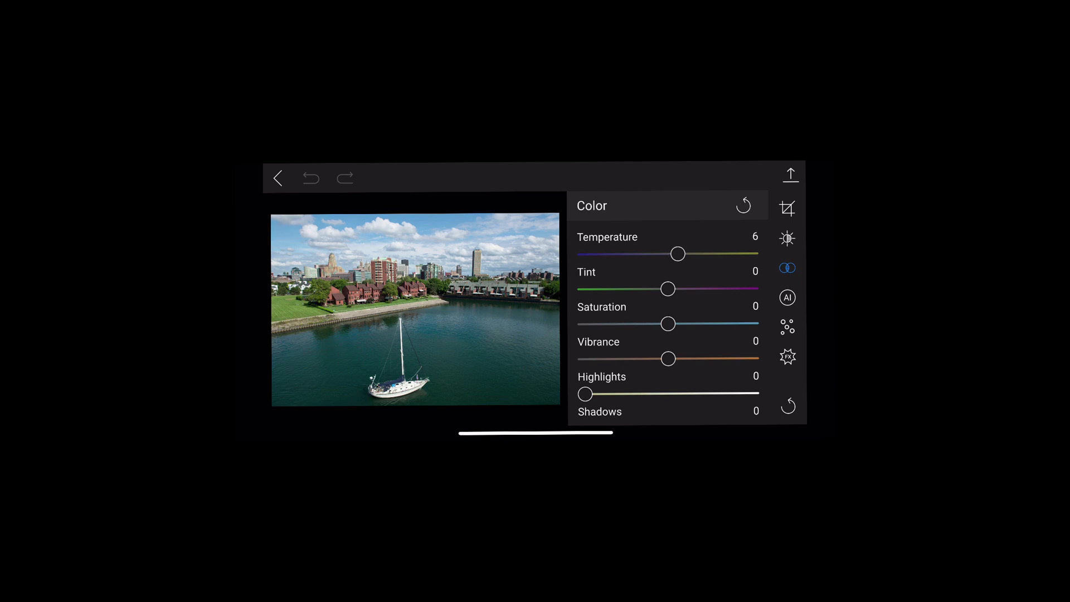
pyautogui.moveTo(678, 253); pyautogui.dragTo(685, 253)
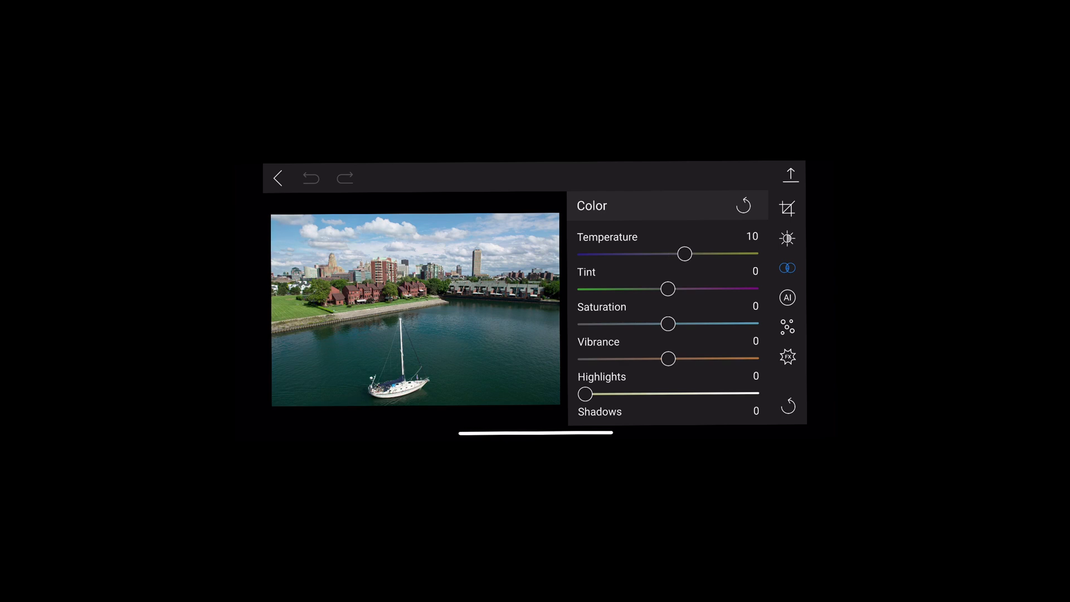
pyautogui.moveTo(685, 253); pyautogui.dragTo(690, 253)
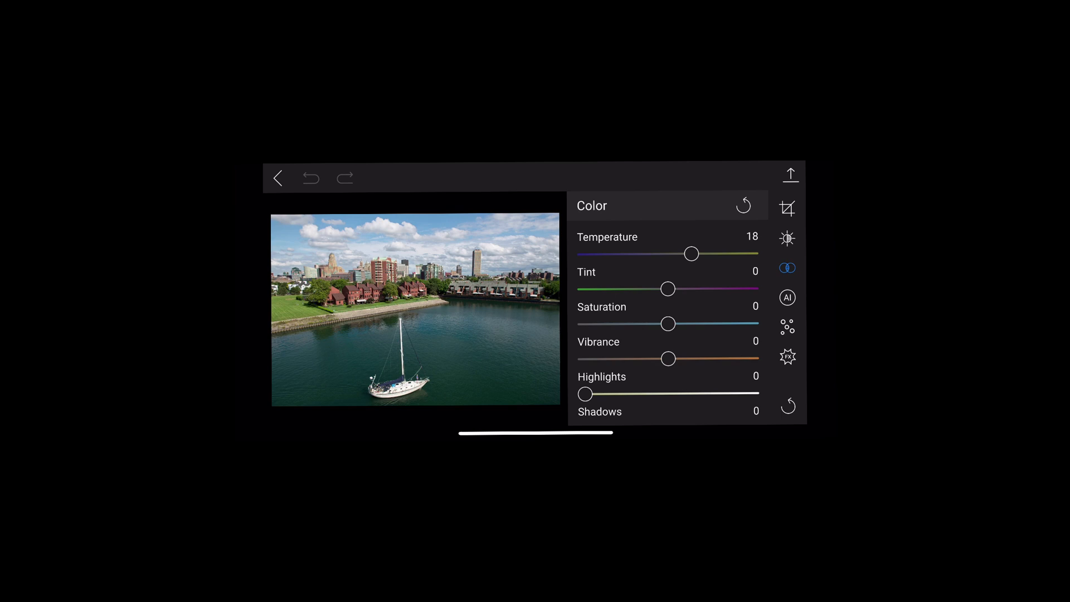
pyautogui.moveTo(691, 253); pyautogui.dragTo(695, 253)
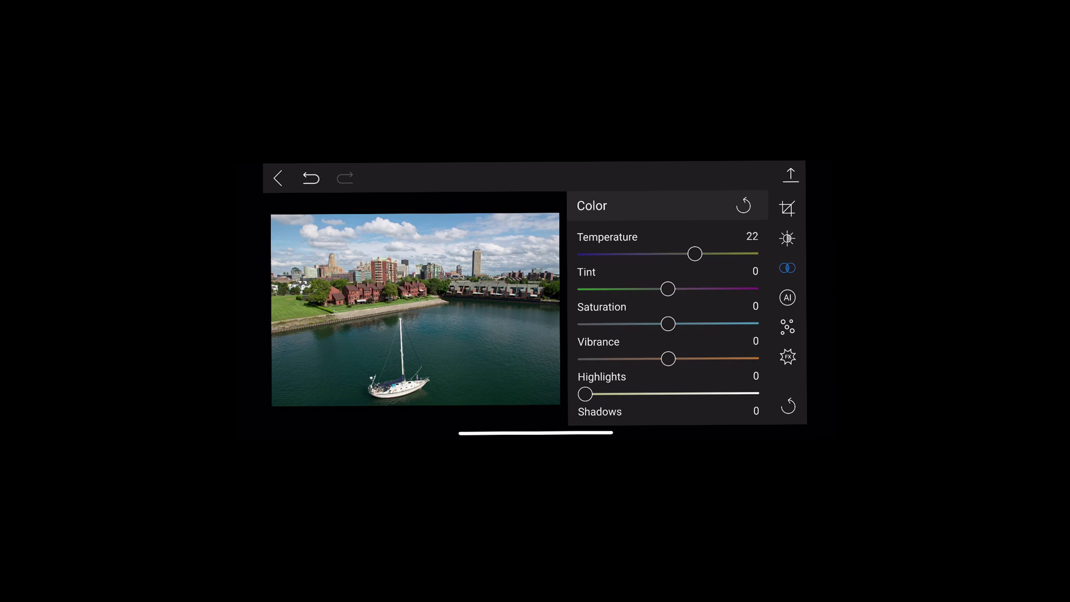
# Step: Raise the photo's saturation to 15
pyautogui.moveTo(668, 323); pyautogui.dragTo(677, 323)
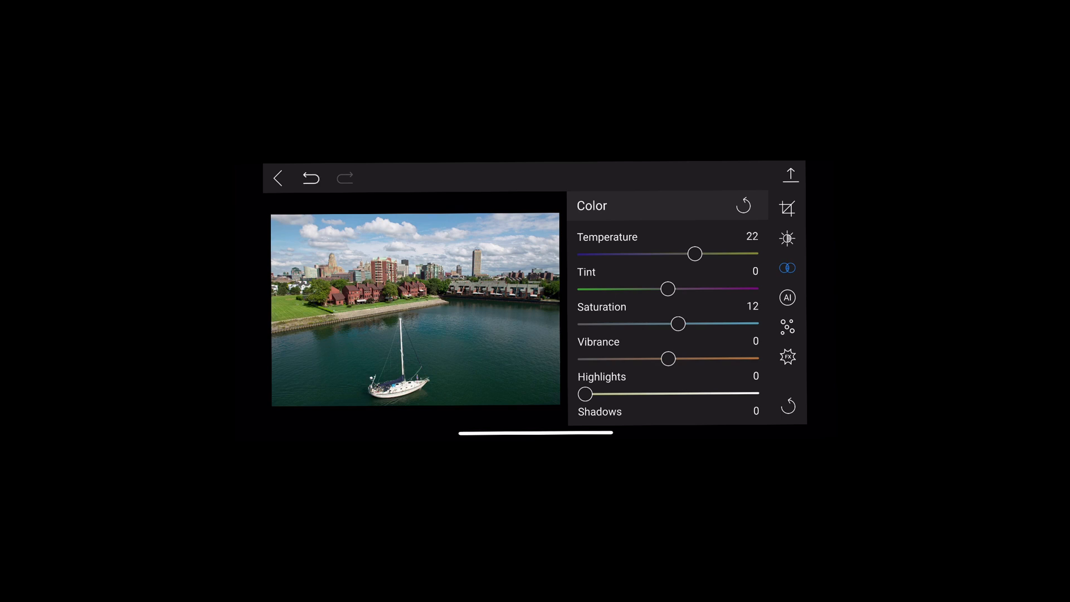
pyautogui.moveTo(676, 324); pyautogui.dragTo(681, 323)
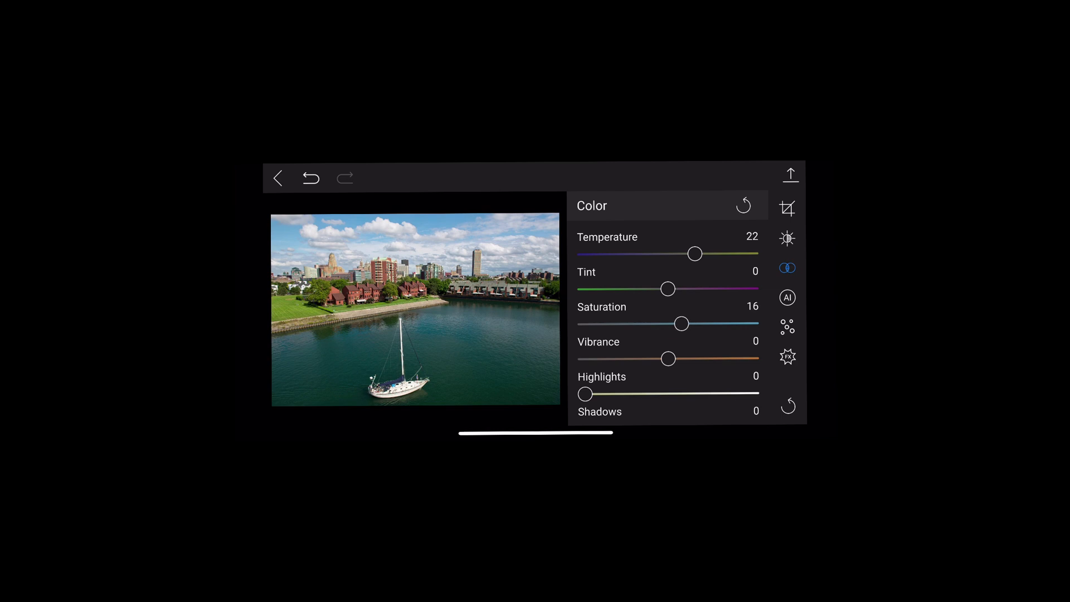
pyautogui.moveTo(682, 323); pyautogui.dragTo(680, 324)
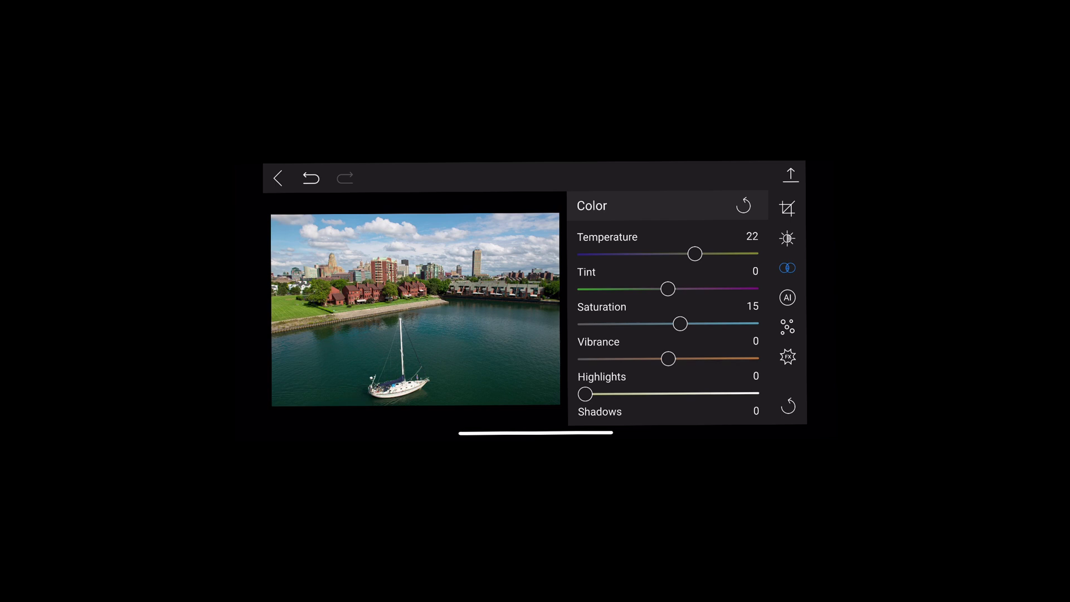
pyautogui.click(276, 177)
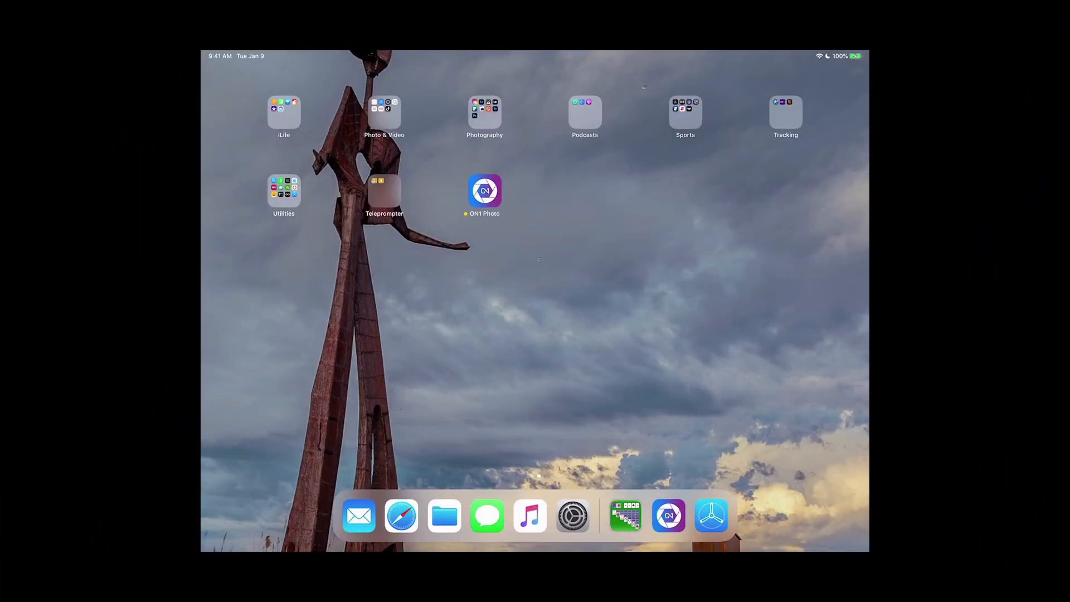
# Step: On the iPad, open My 360 Album and start editing _DSC0022.nef
pyautogui.click(484, 196)
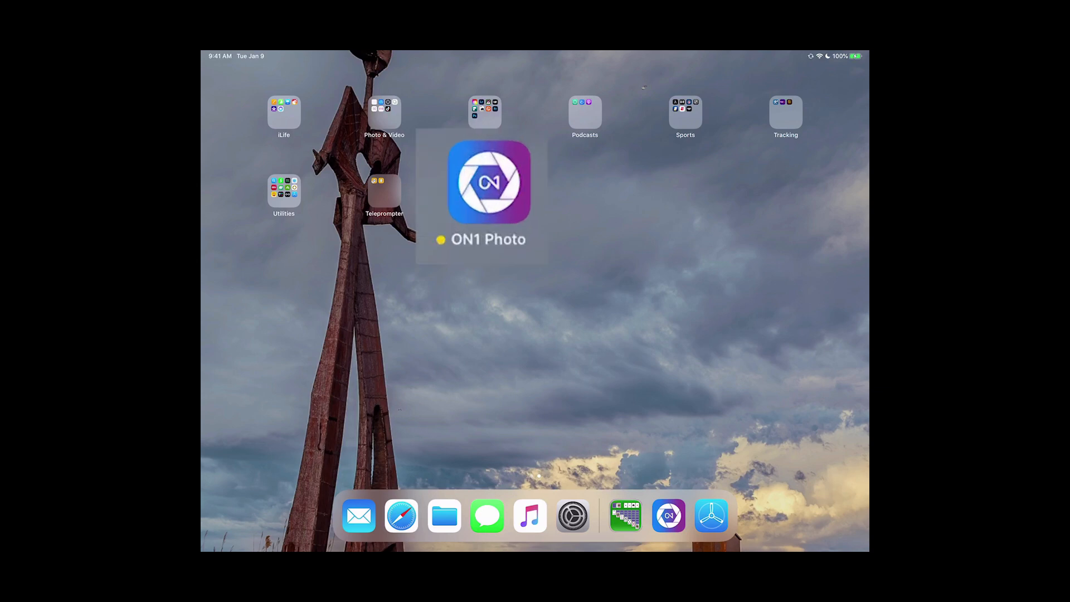
pyautogui.click(488, 182)
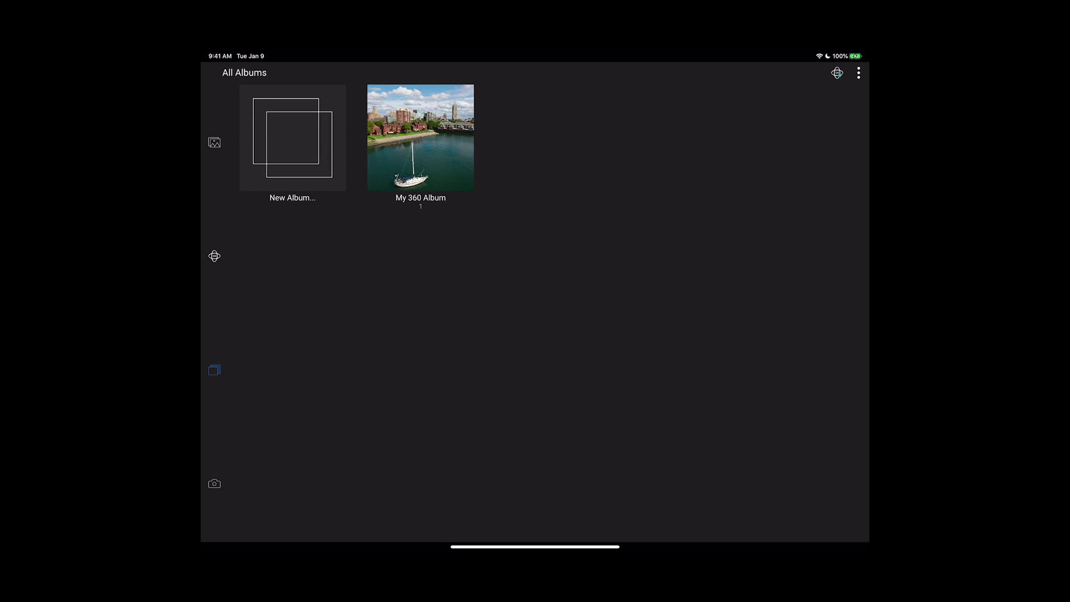
pyautogui.click(419, 142)
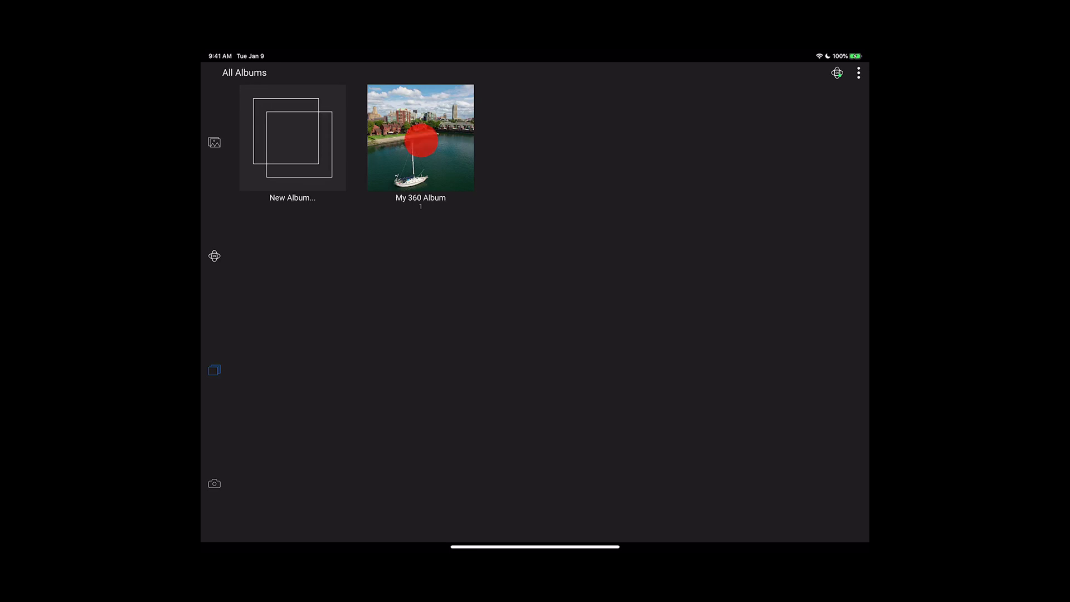
pyautogui.click(420, 138)
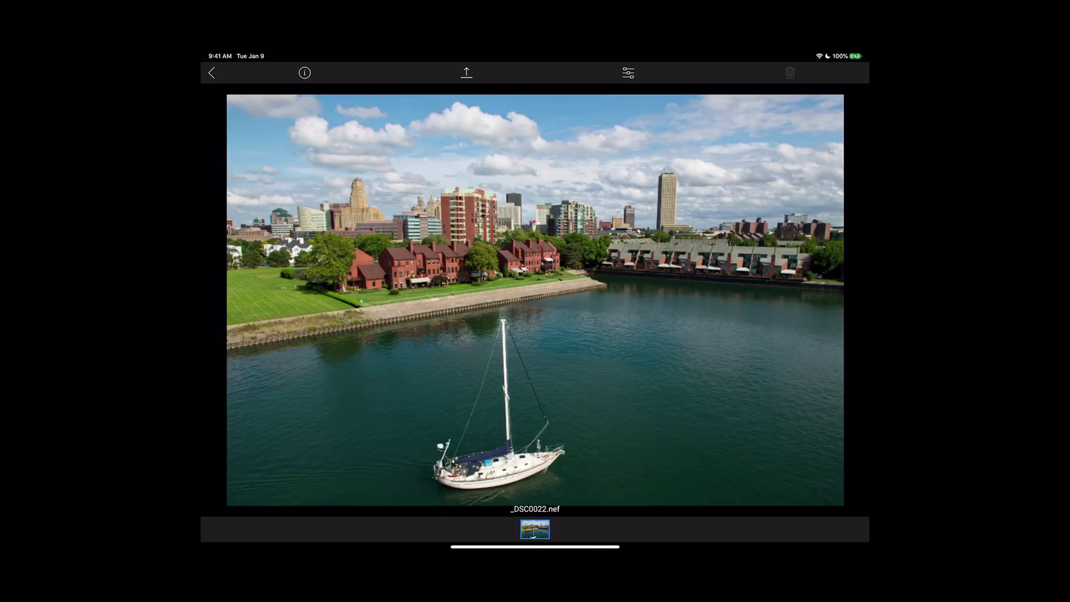
pyautogui.click(626, 73)
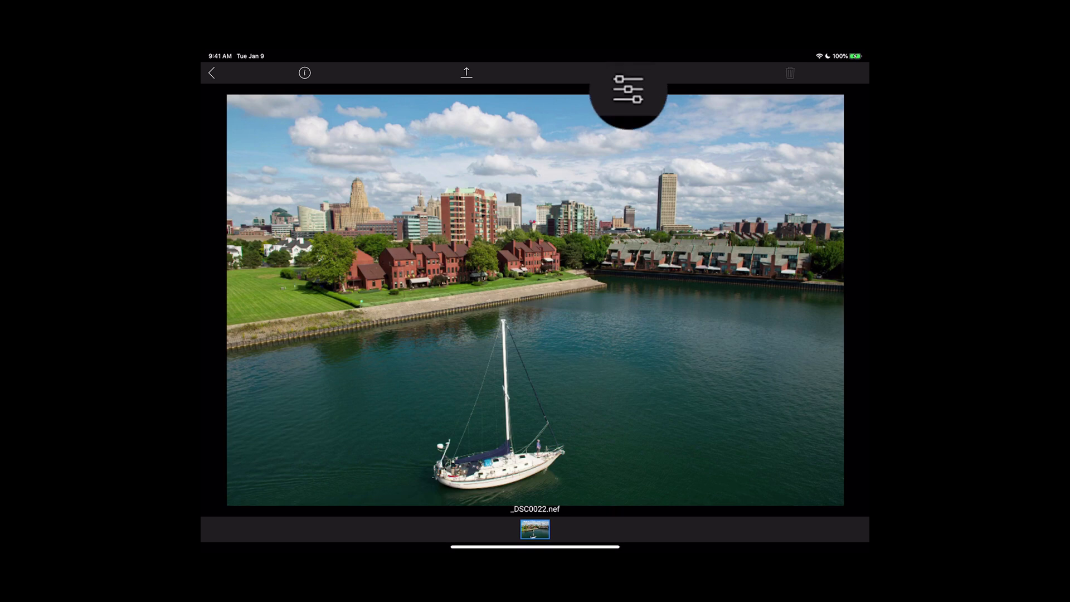
# Step: Enable Color Adjustment and darken the blue tones to brightness -42
pyautogui.click(625, 89)
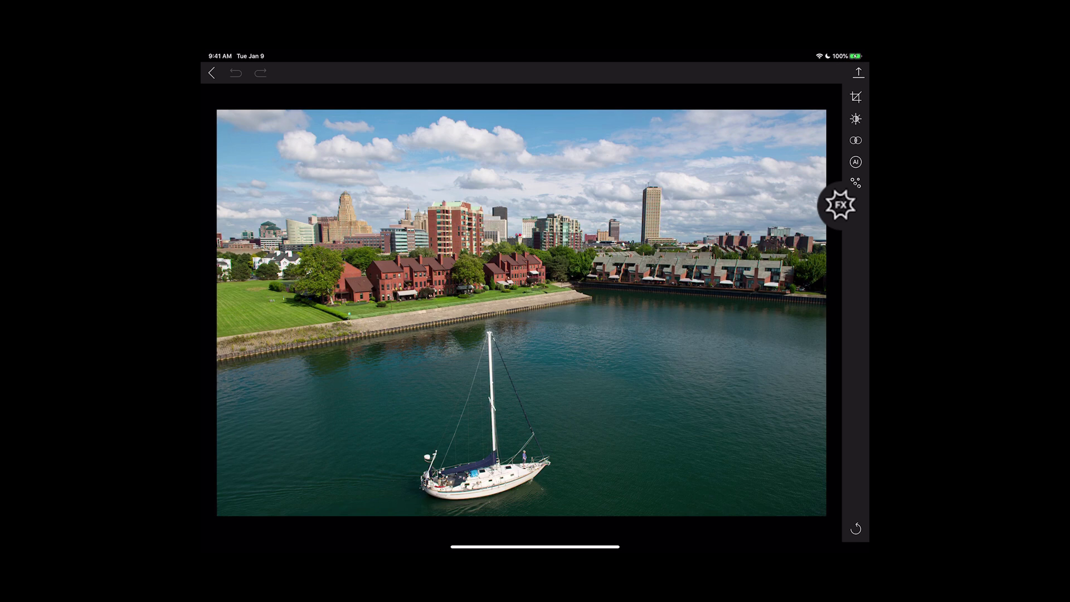
pyautogui.click(854, 204)
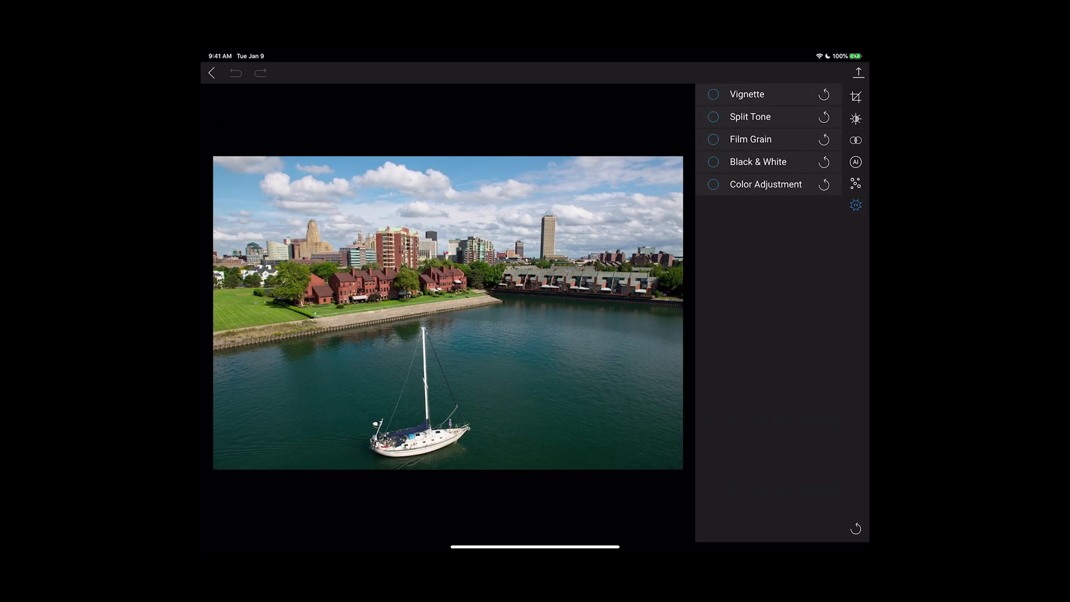
pyautogui.click(765, 185)
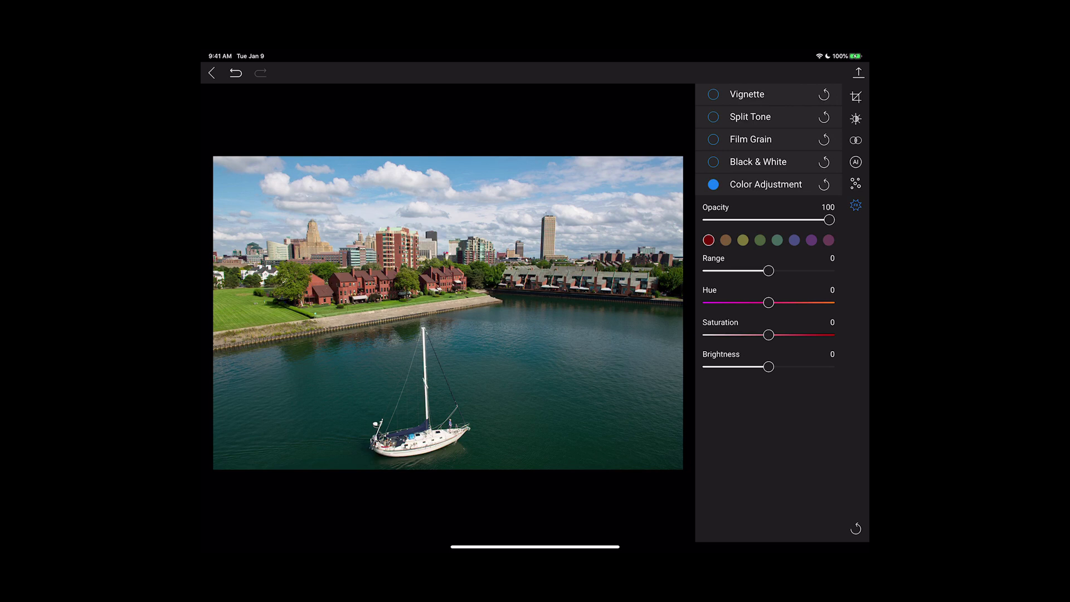
pyautogui.click(793, 240)
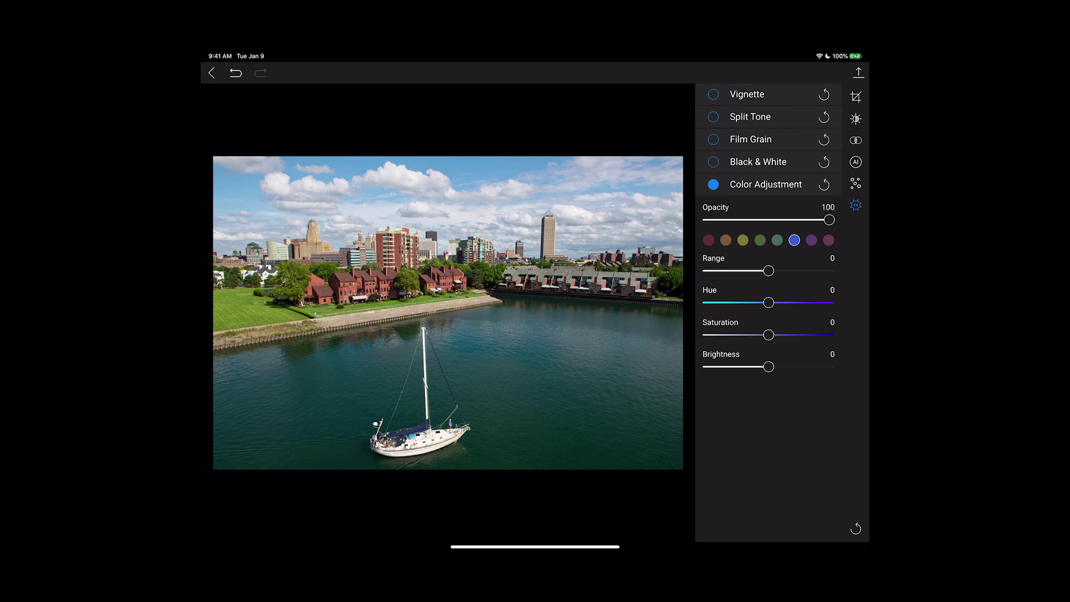
pyautogui.moveTo(769, 367); pyautogui.dragTo(730, 367)
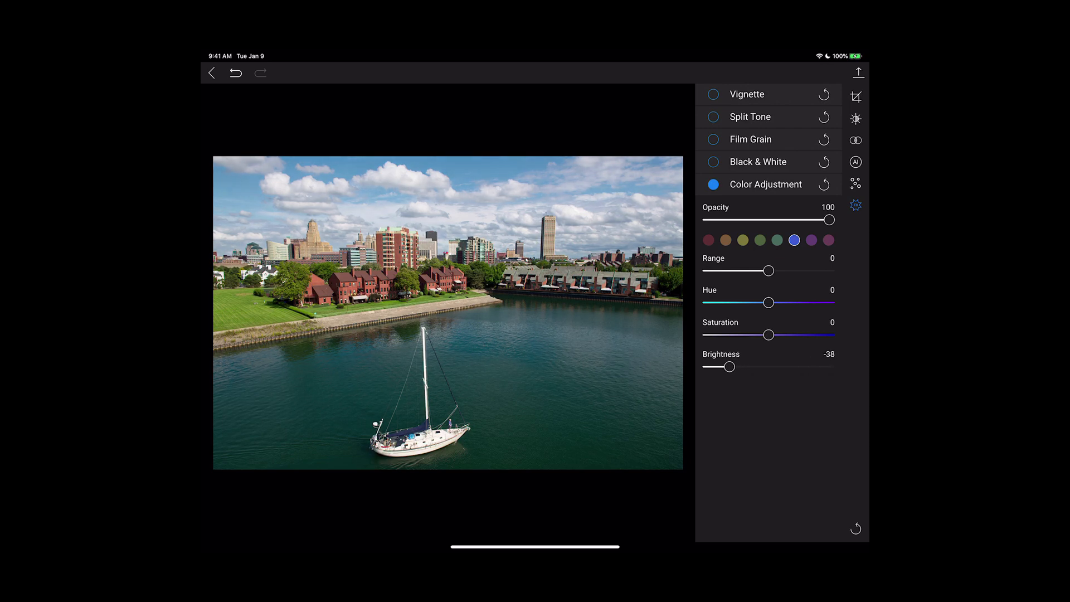
pyautogui.moveTo(732, 368); pyautogui.dragTo(722, 367)
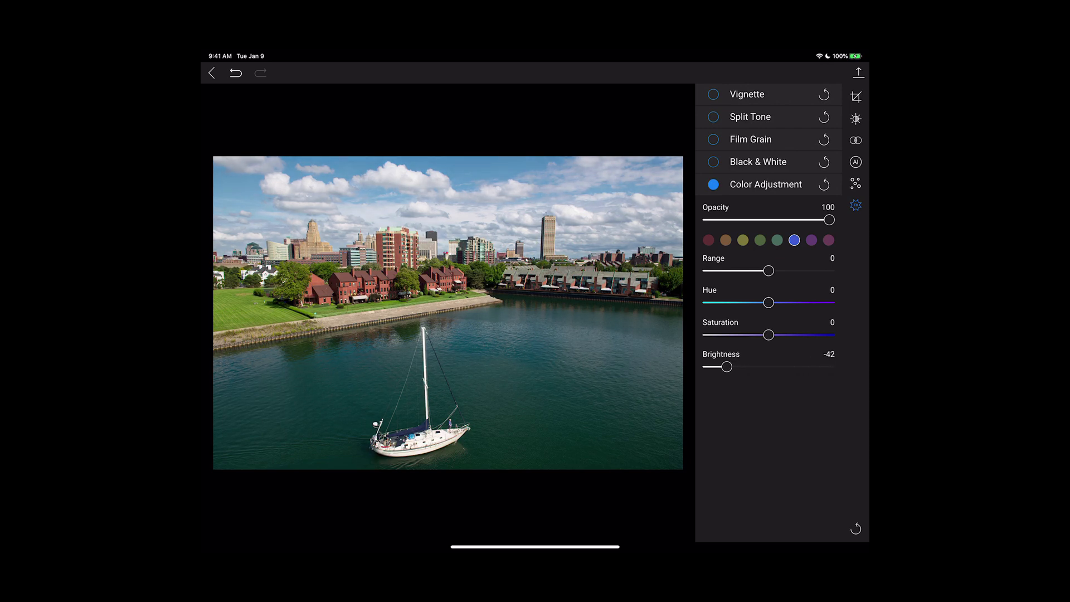
# Step: Set aqua brightness to -36 and yellow brightness to 20
pyautogui.click(776, 239)
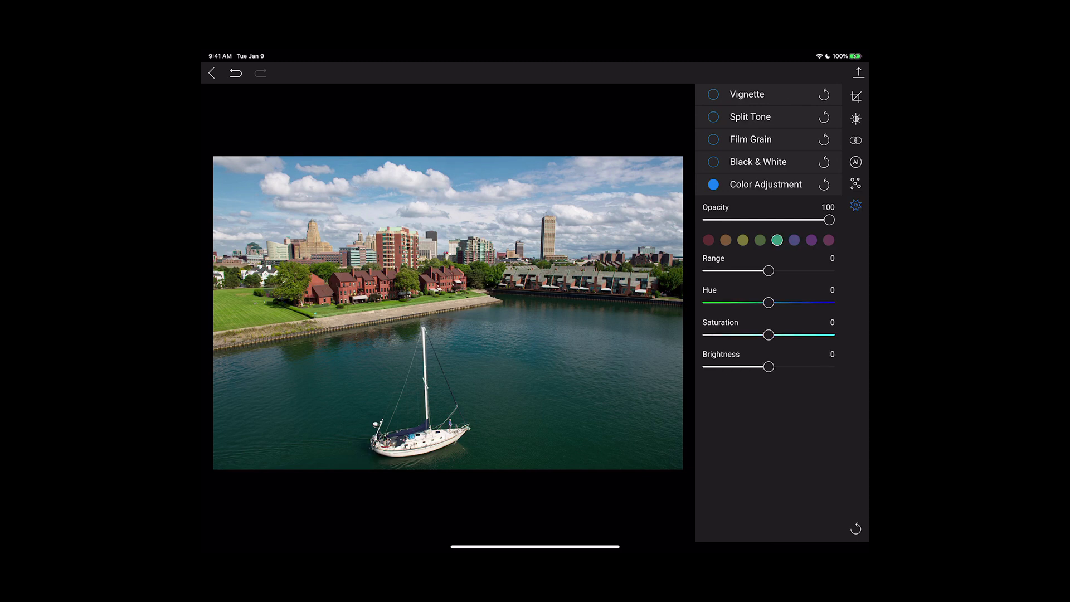
pyautogui.moveTo(768, 367); pyautogui.dragTo(731, 367)
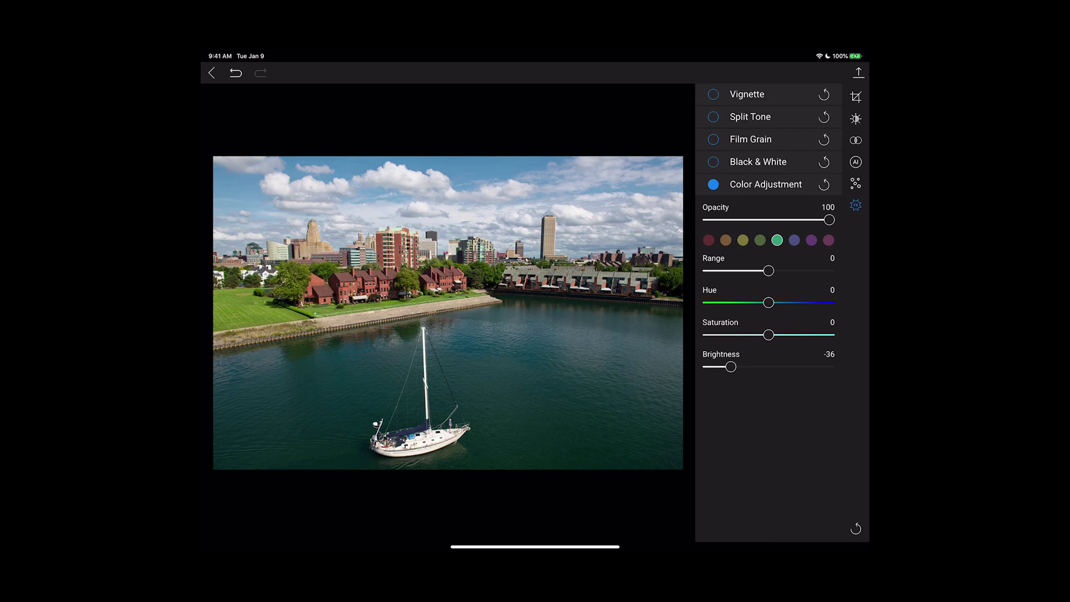
pyautogui.click(742, 240)
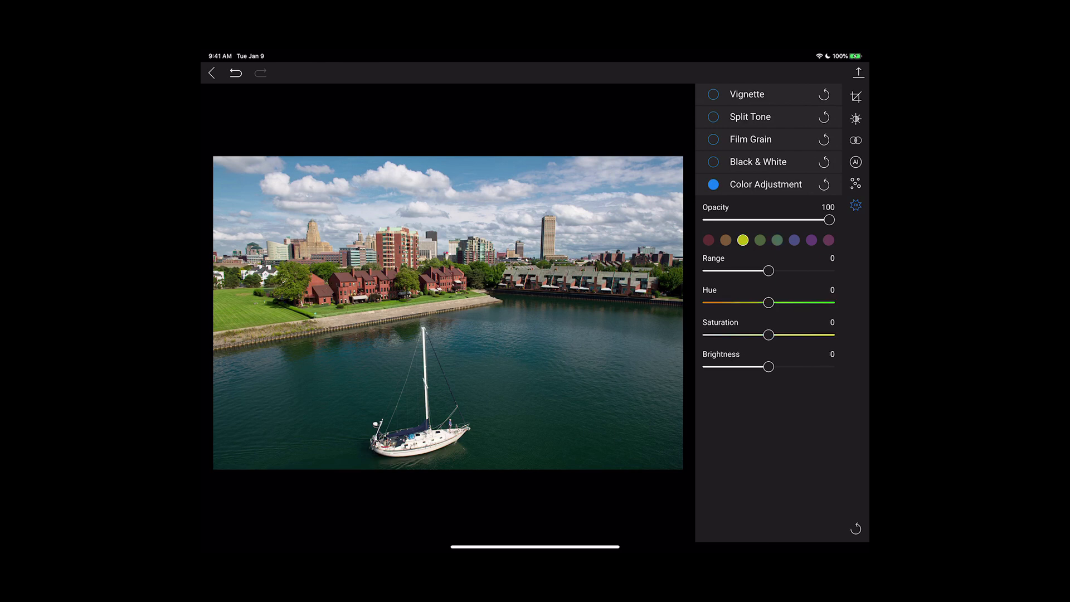
pyautogui.moveTo(767, 367); pyautogui.dragTo(785, 366)
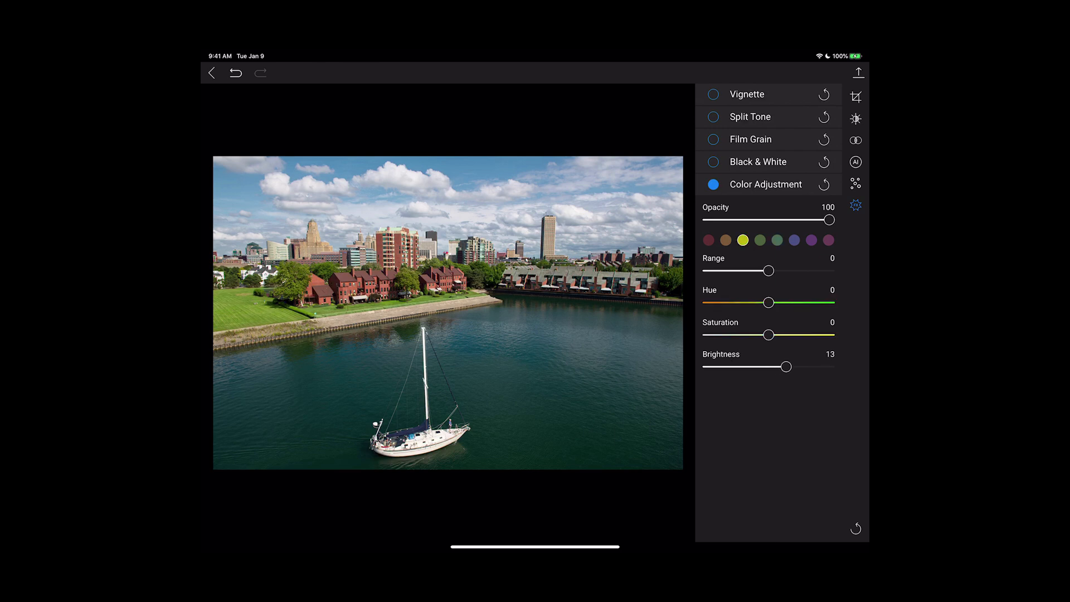
pyautogui.moveTo(785, 367); pyautogui.dragTo(805, 367)
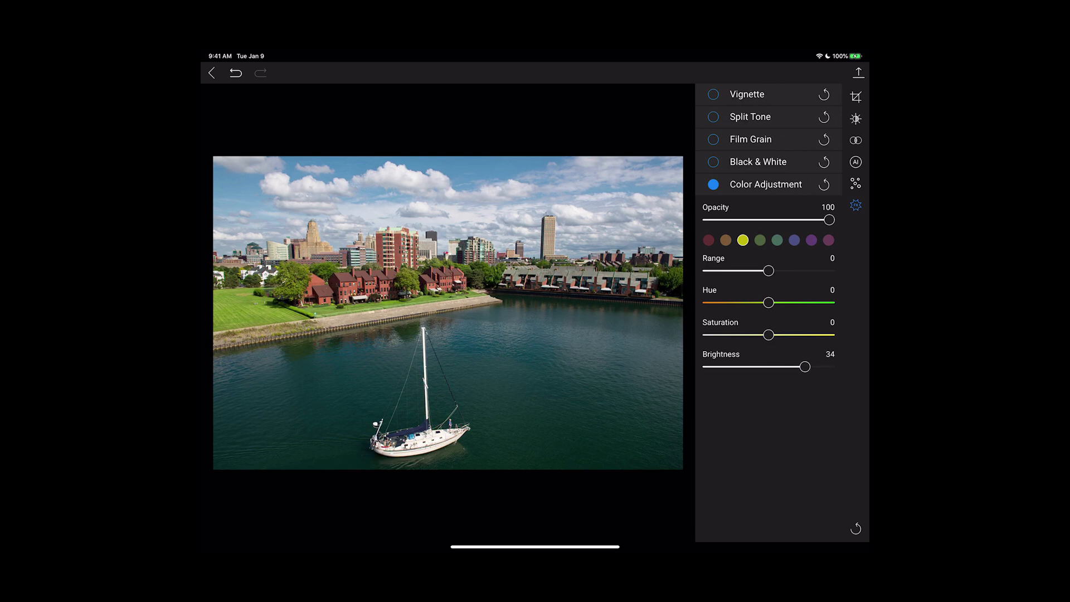
pyautogui.moveTo(808, 367); pyautogui.dragTo(795, 367)
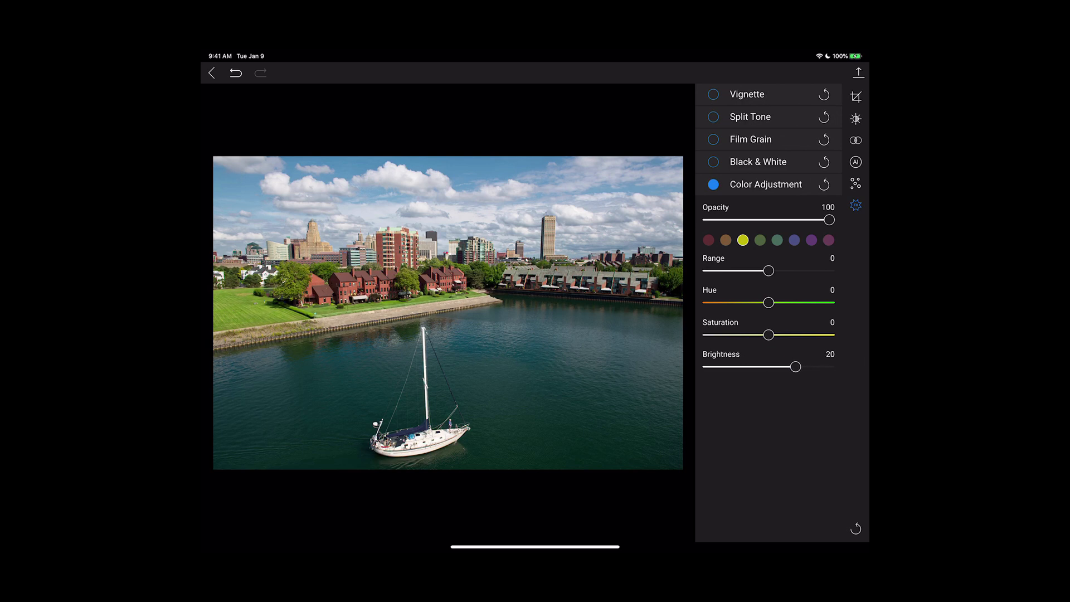
# Step: Give the green tones a slight negative brightness
pyautogui.click(759, 240)
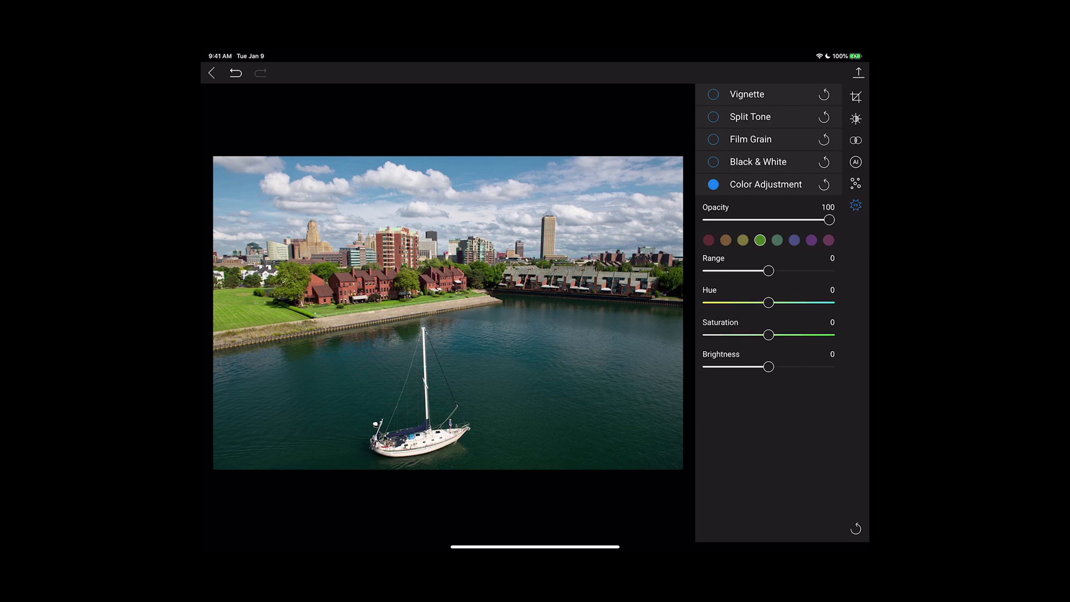
pyautogui.moveTo(769, 367); pyautogui.dragTo(786, 367)
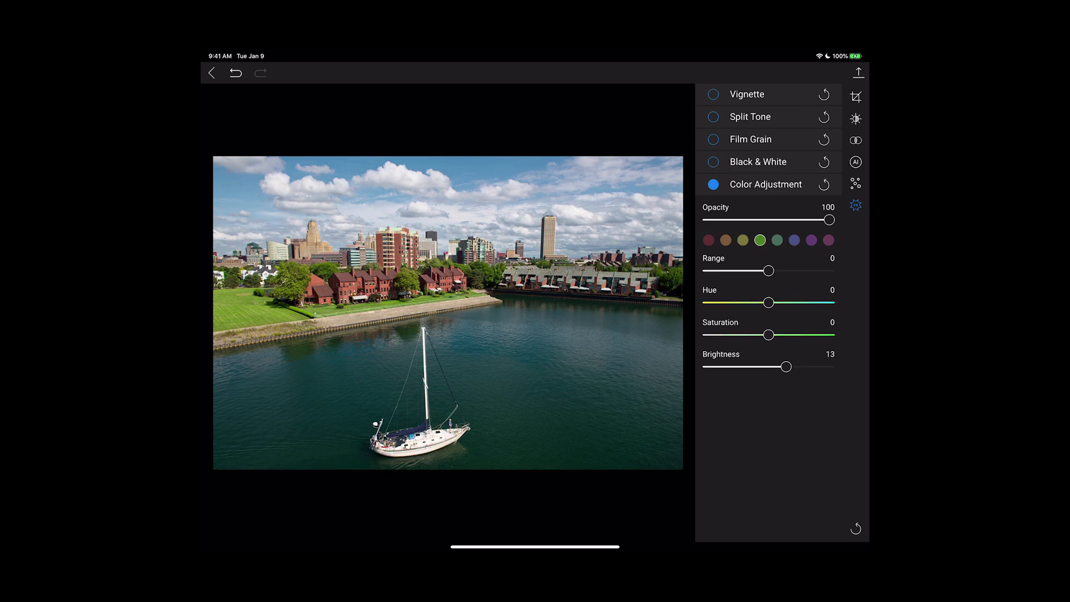
pyautogui.moveTo(787, 367); pyautogui.dragTo(763, 367)
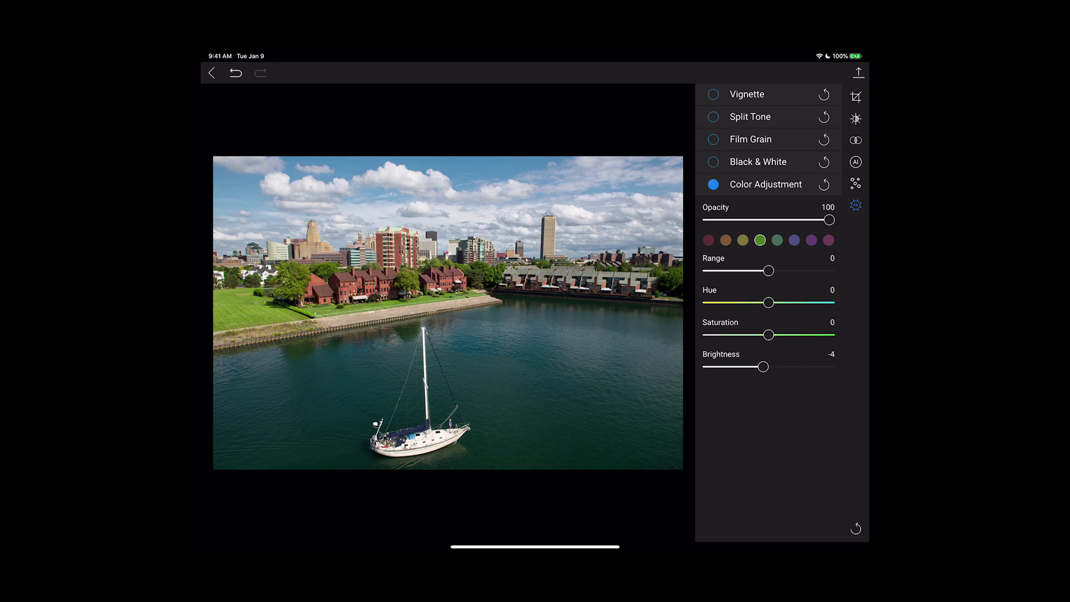
pyautogui.moveTo(763, 366); pyautogui.dragTo(731, 367)
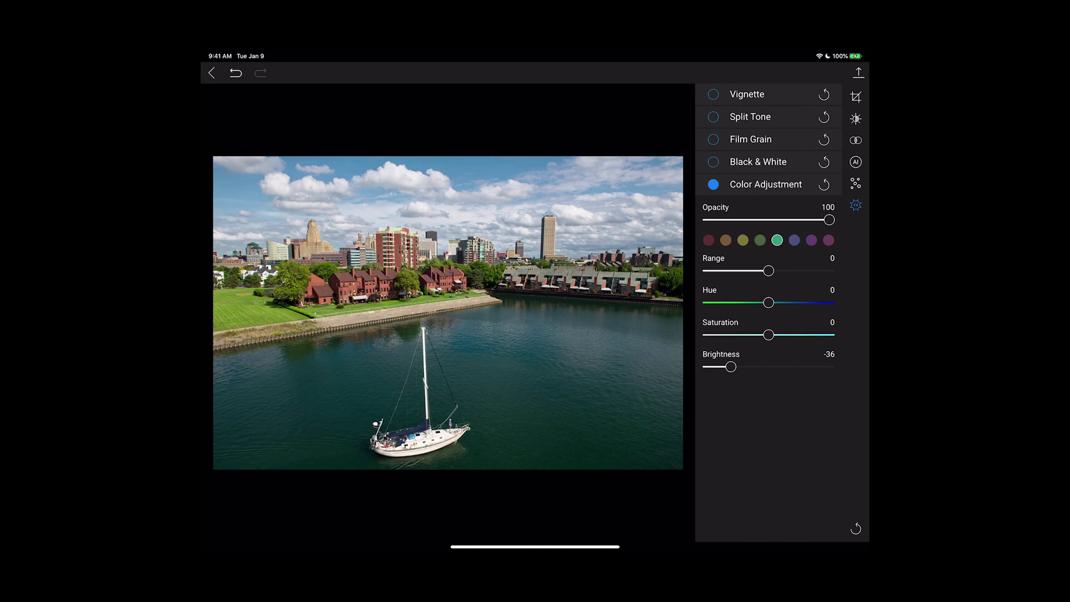
pyautogui.click(747, 94)
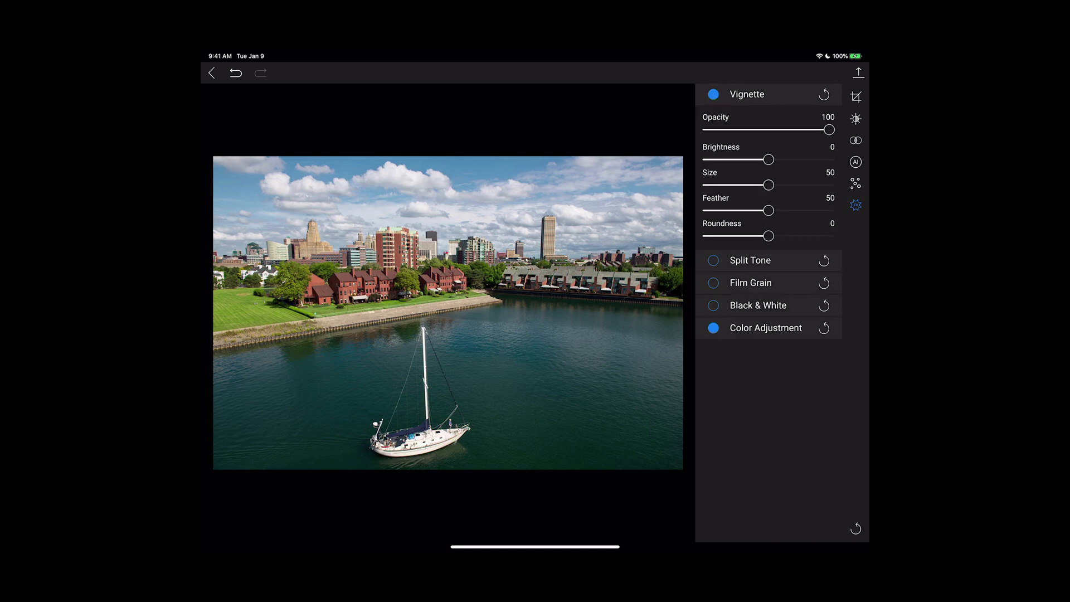
# Step: Set vignette brightness to about -42 and exit the editor to view the photo
pyautogui.moveTo(756, 158); pyautogui.dragTo(726, 159)
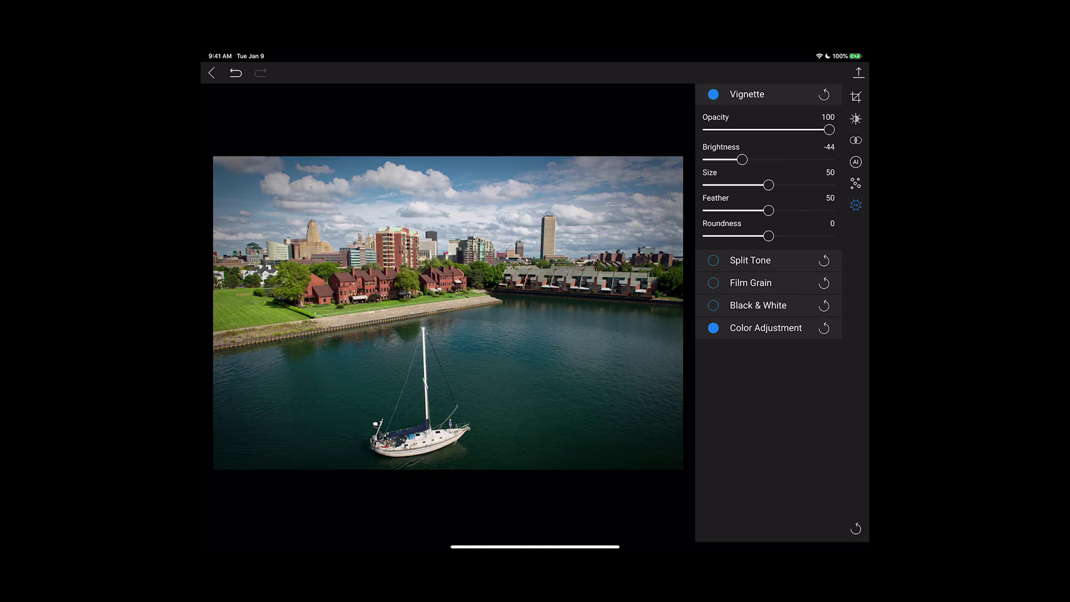
pyautogui.moveTo(738, 159); pyautogui.dragTo(750, 159)
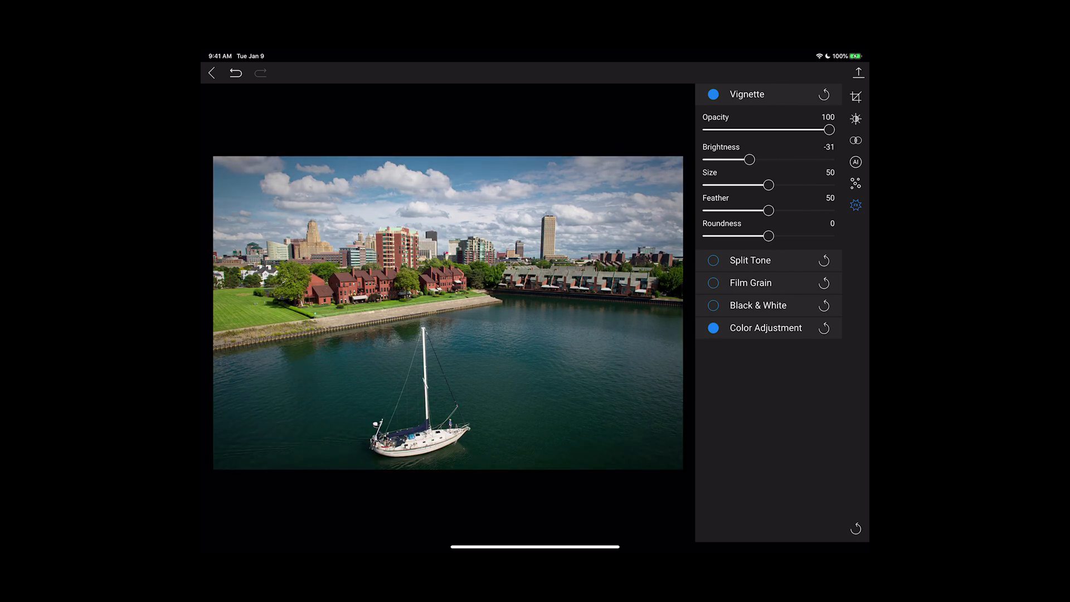
pyautogui.moveTo(750, 159); pyautogui.dragTo(726, 158)
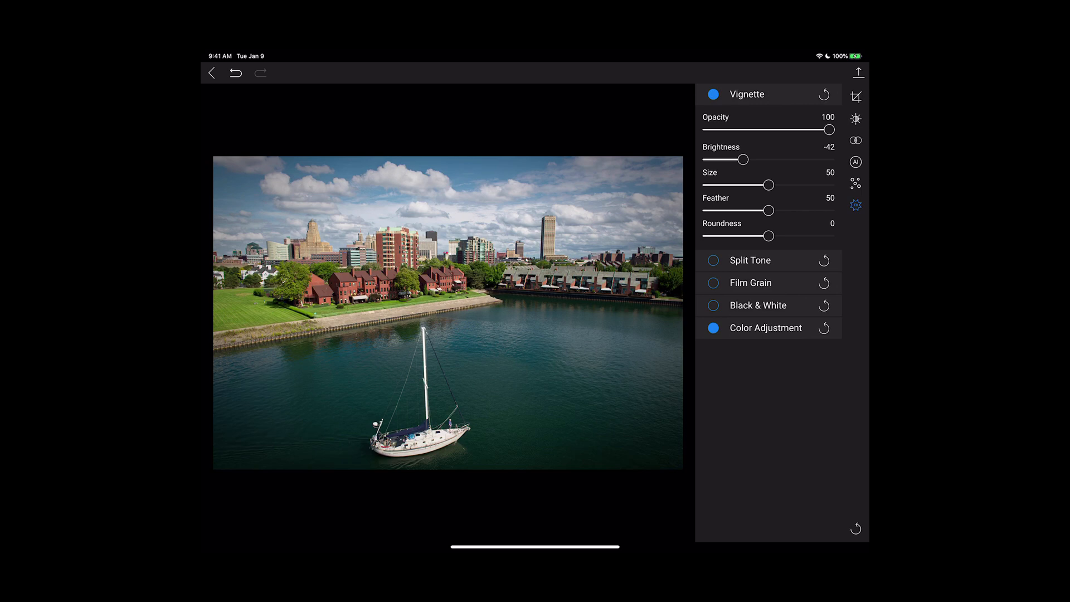
pyautogui.click(212, 73)
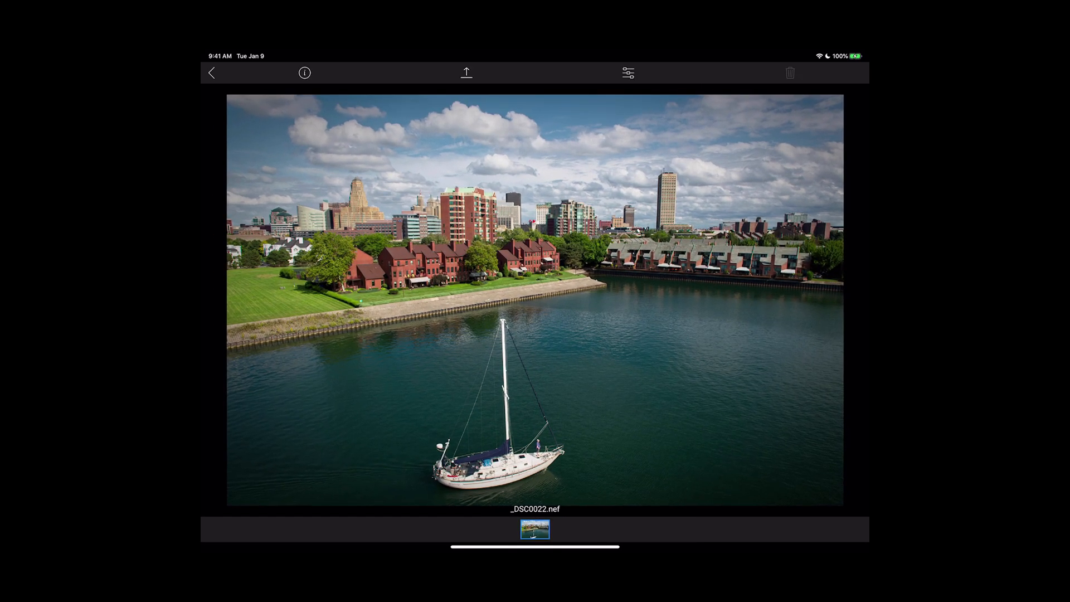
# Step: Return from the photo viewer to the My 360 Album grid
pyautogui.click(211, 72)
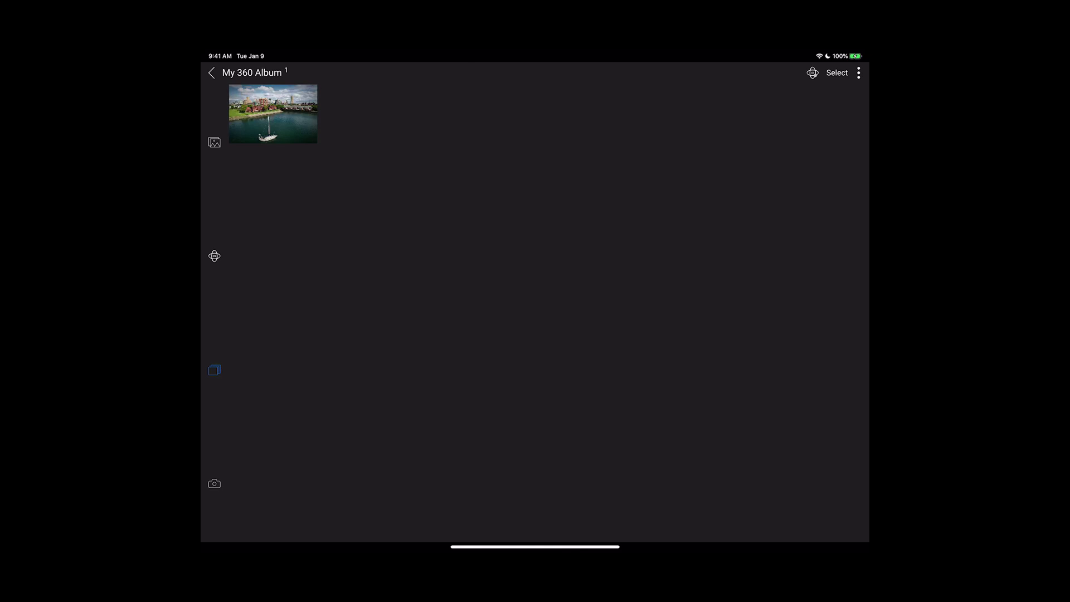
pyautogui.click(812, 72)
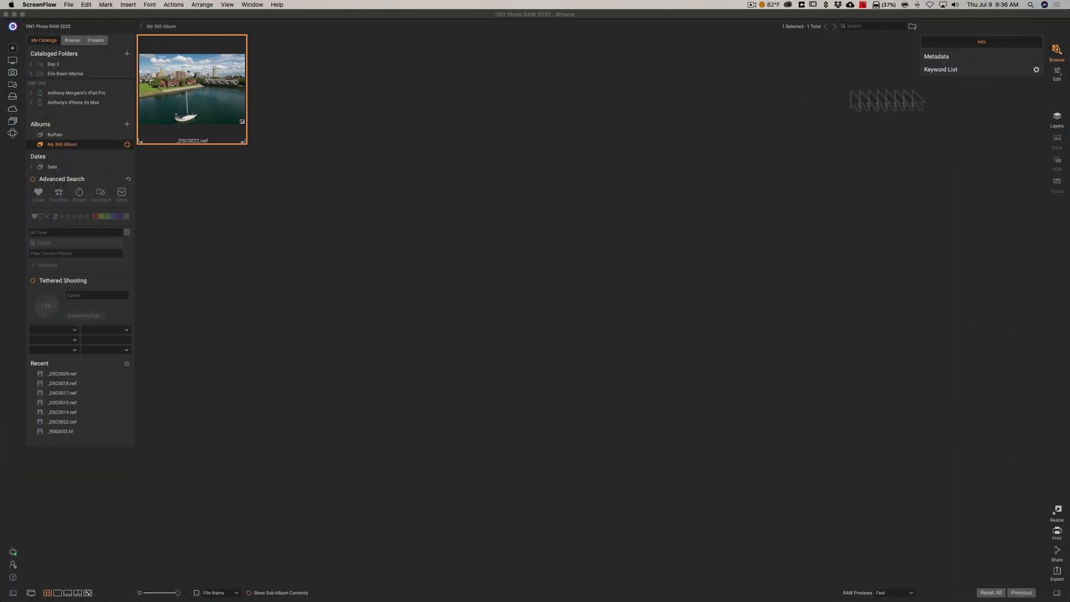
# Step: Open _DSC0022.nef in Edit to see Temperature 22 and Saturation 15
pyautogui.click(1056, 76)
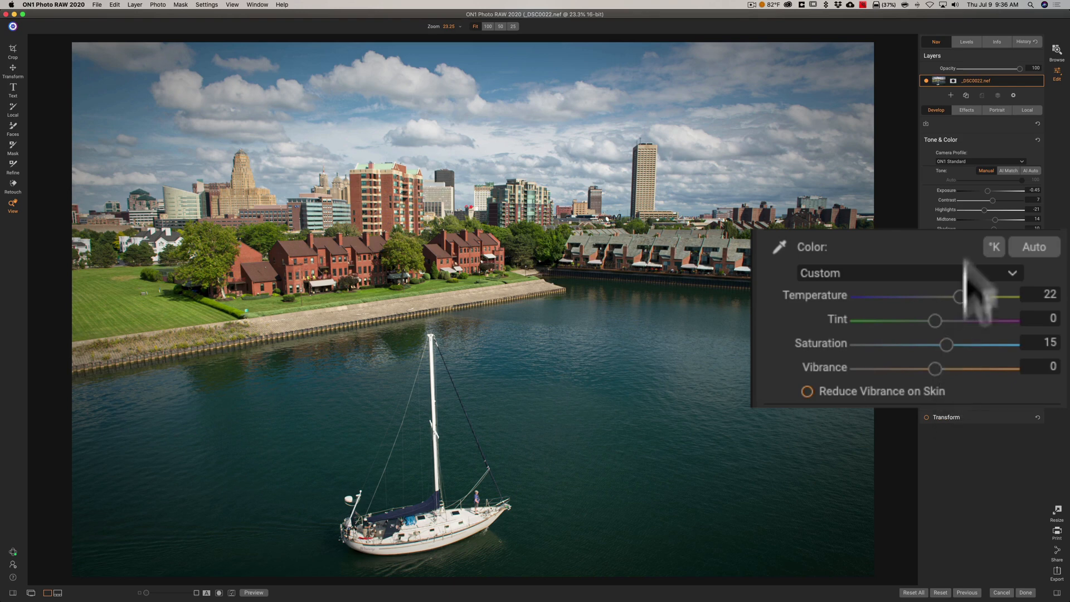
# Step: Inspect the Blue, Yellow and Green Color Adjustment values and the -42 vignette in Effects
pyautogui.click(855, 17)
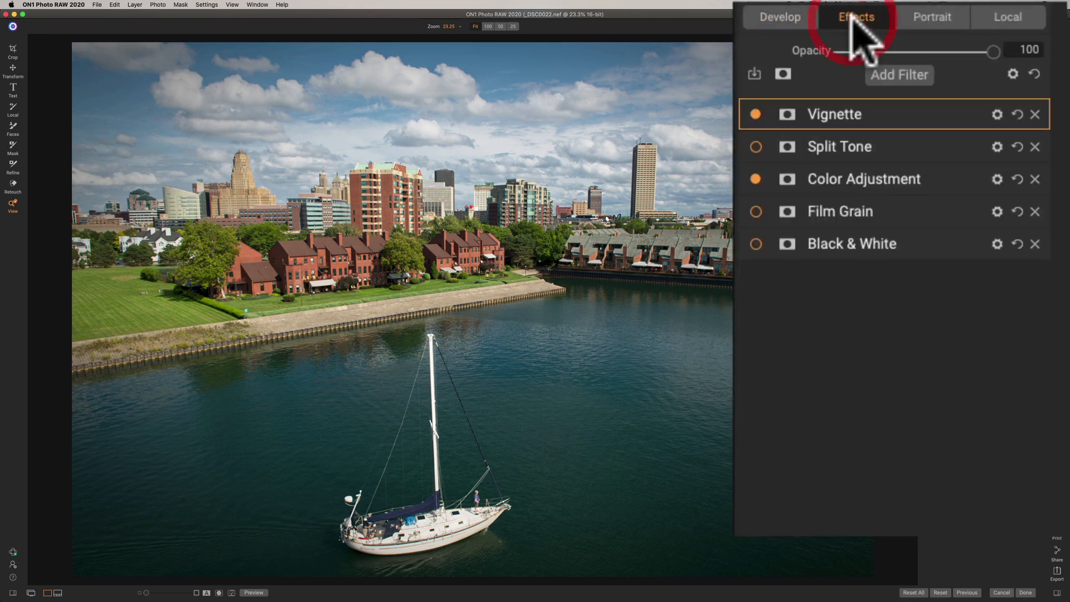
pyautogui.click(863, 179)
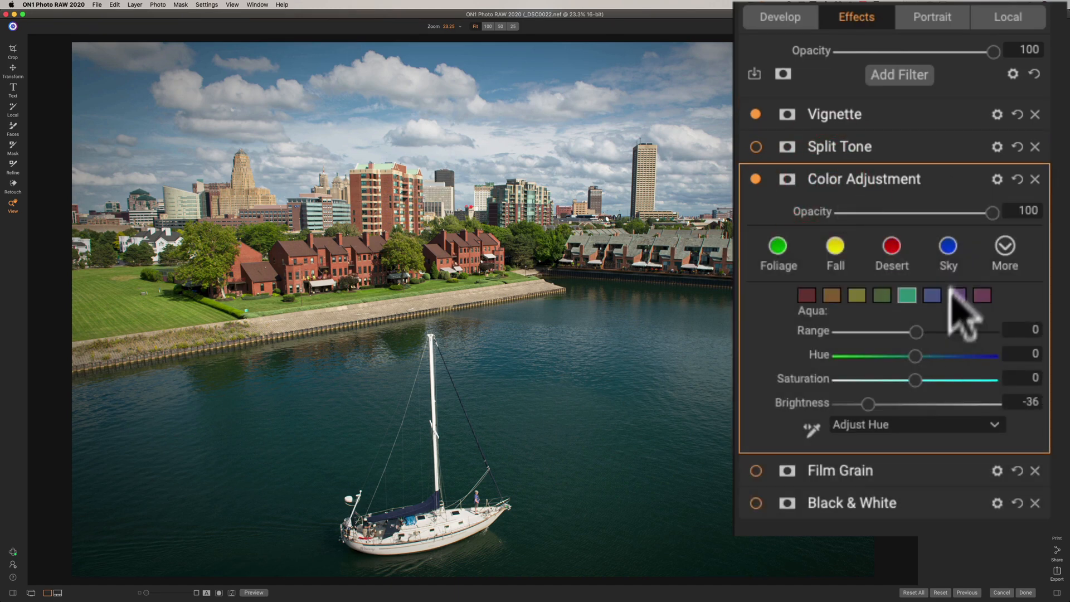
pyautogui.click(932, 295)
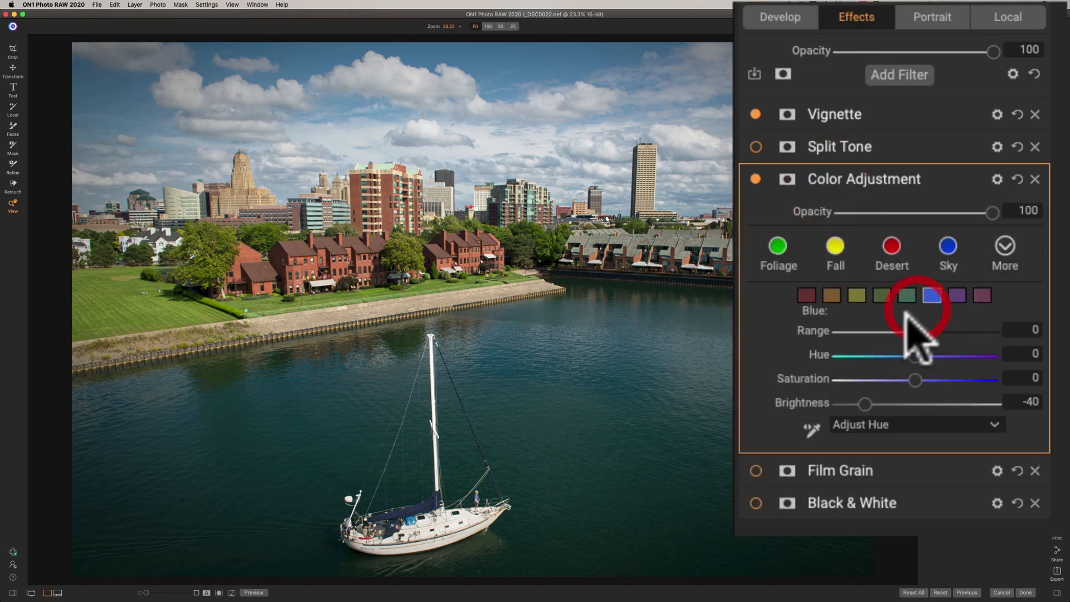
pyautogui.click(857, 295)
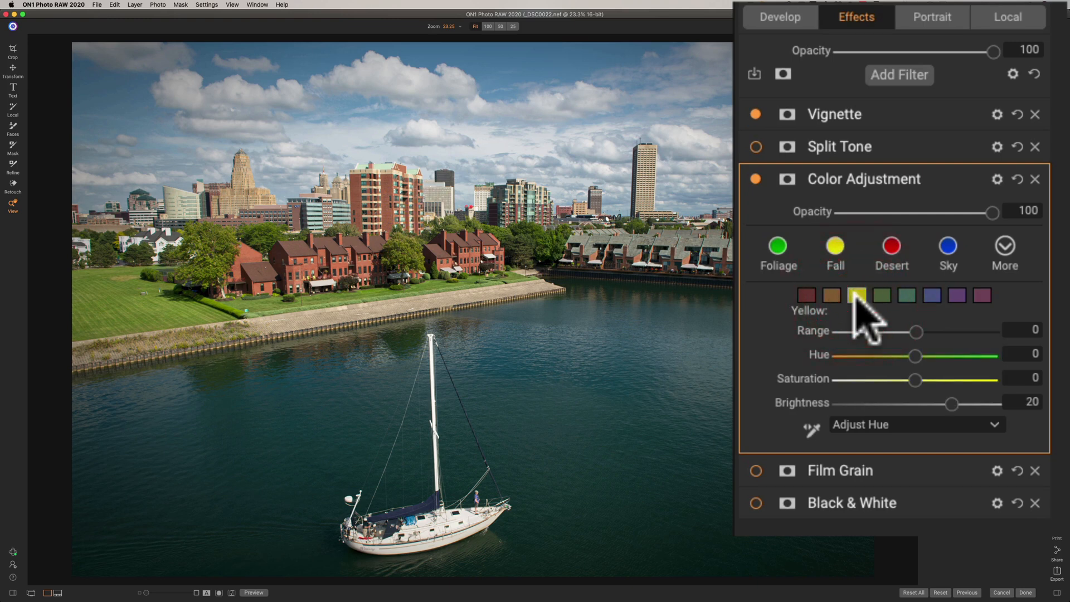
pyautogui.click(881, 295)
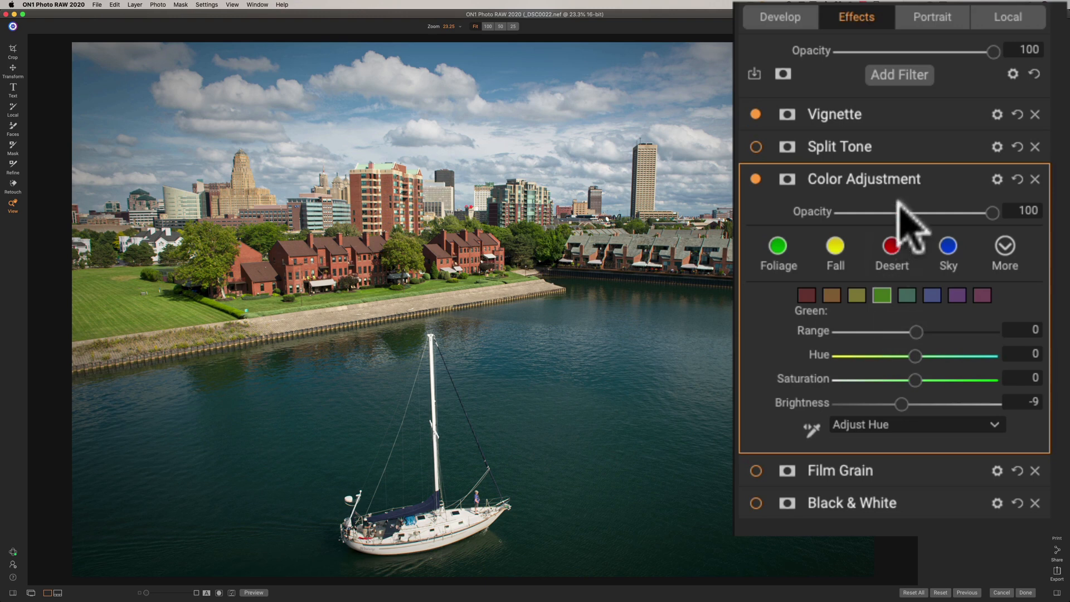
pyautogui.click(853, 114)
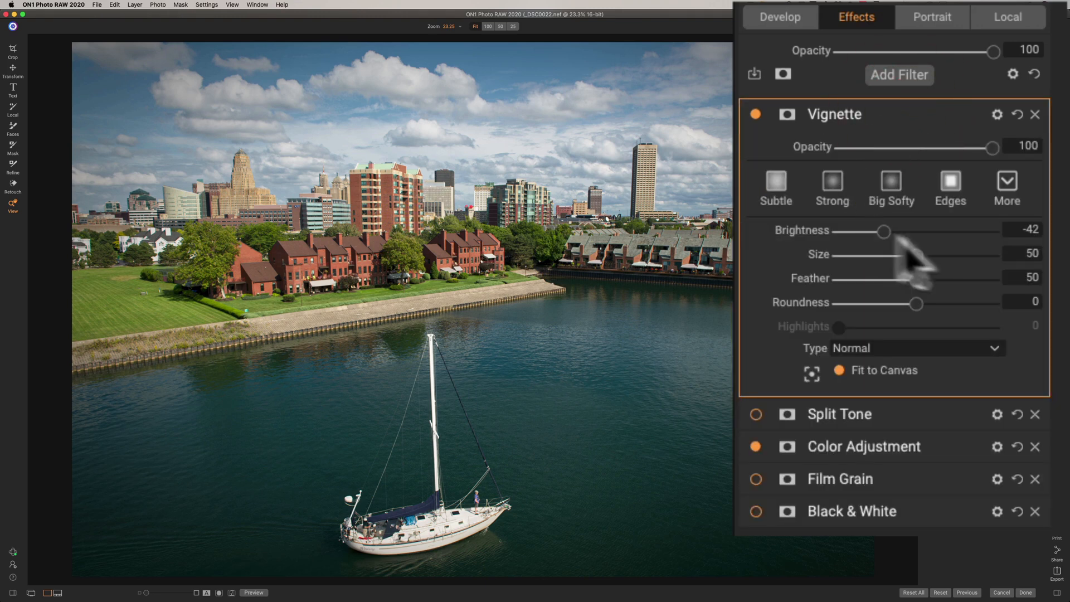
pyautogui.moveTo(887, 137)
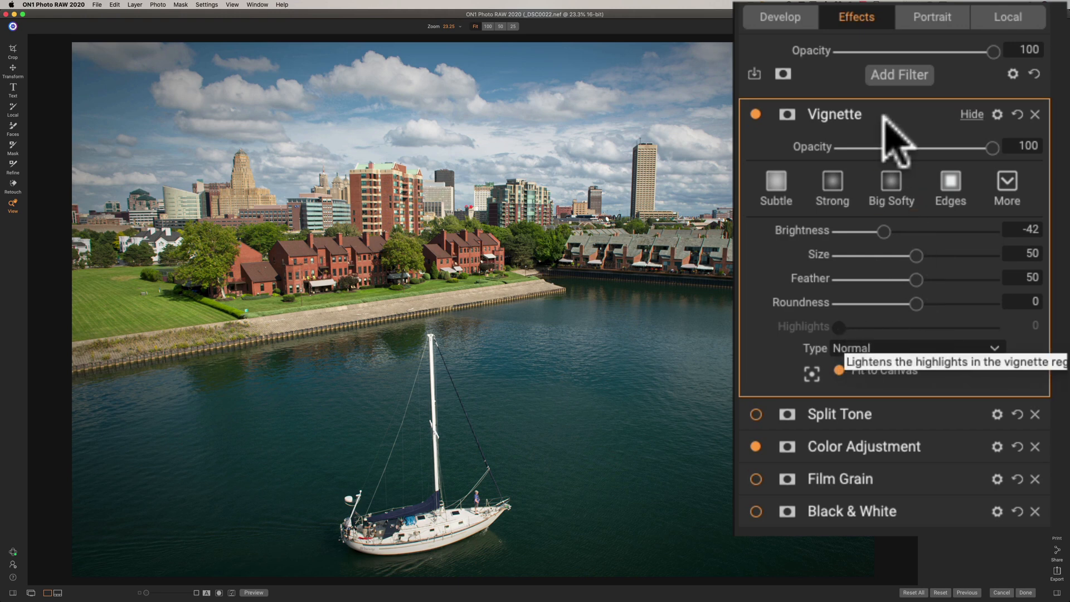